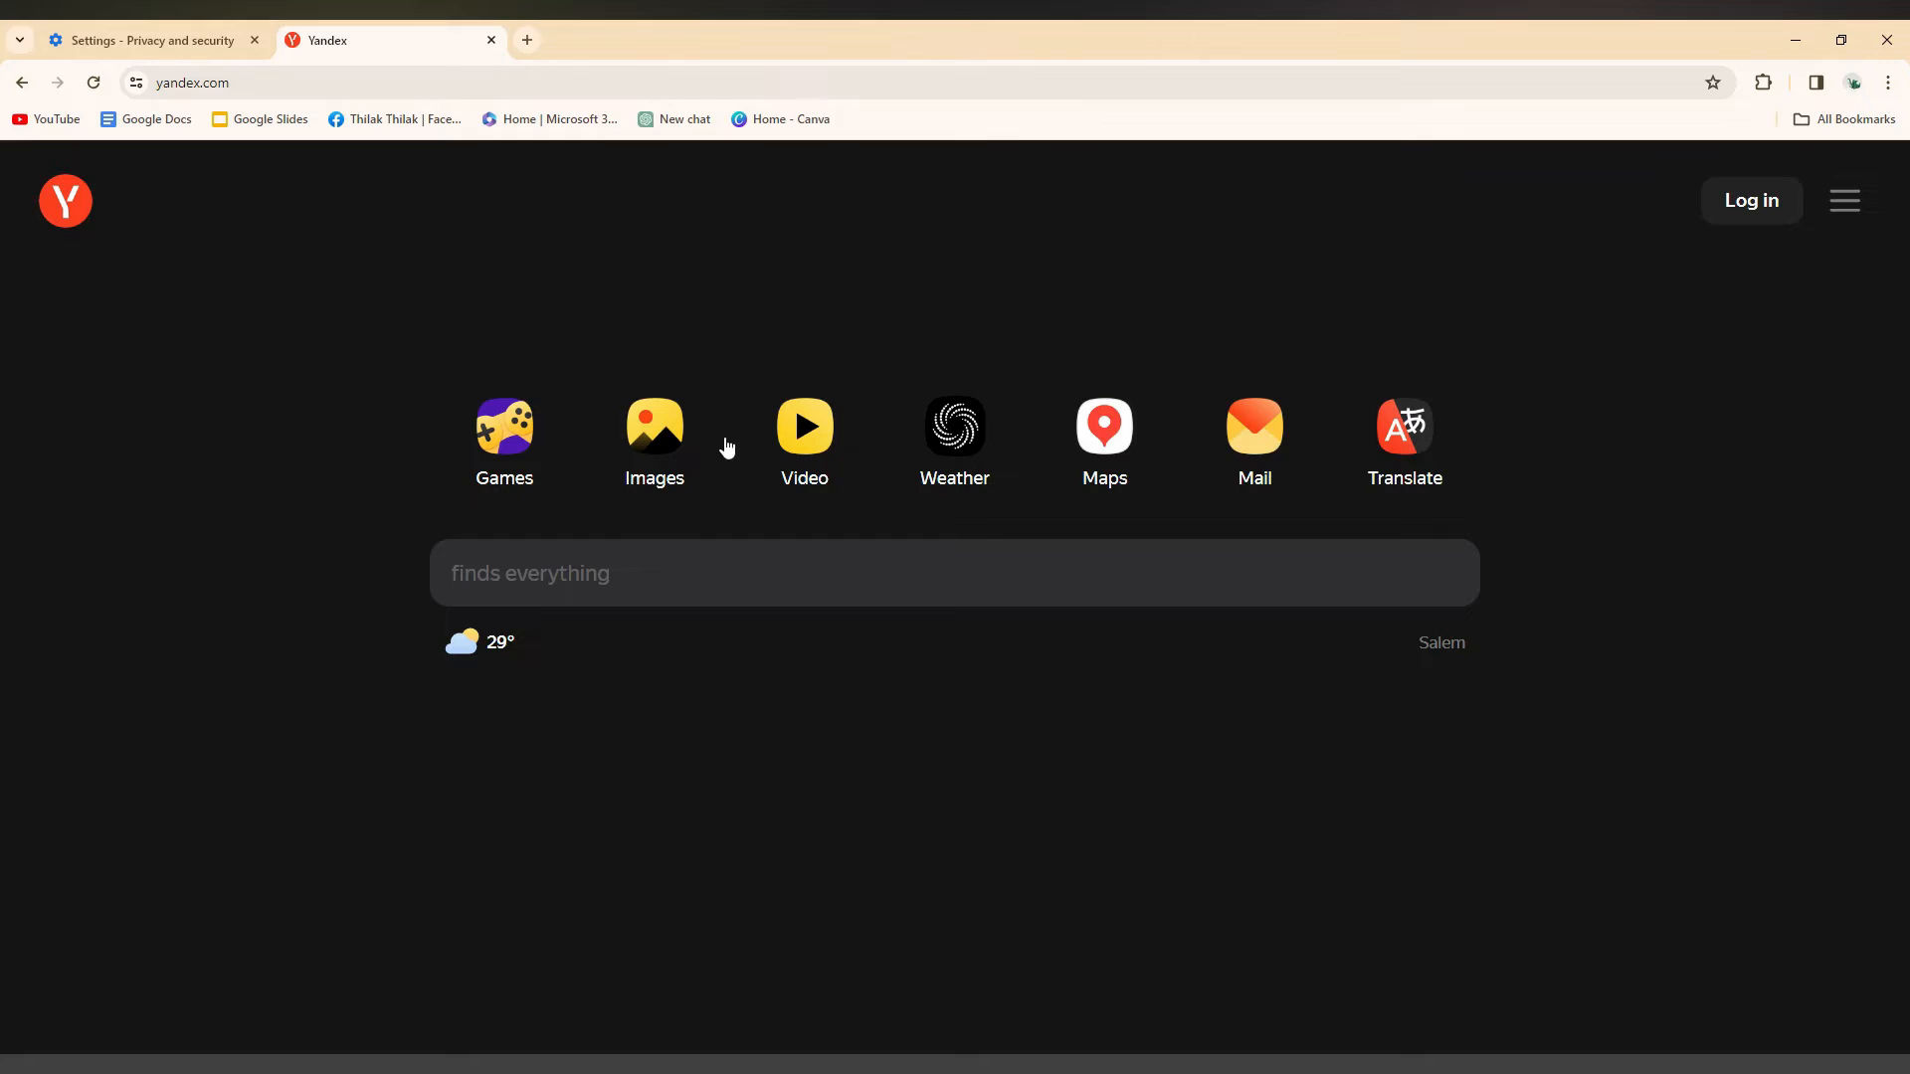
{"action": "mouse_move", "coordinate": [692, 480]}
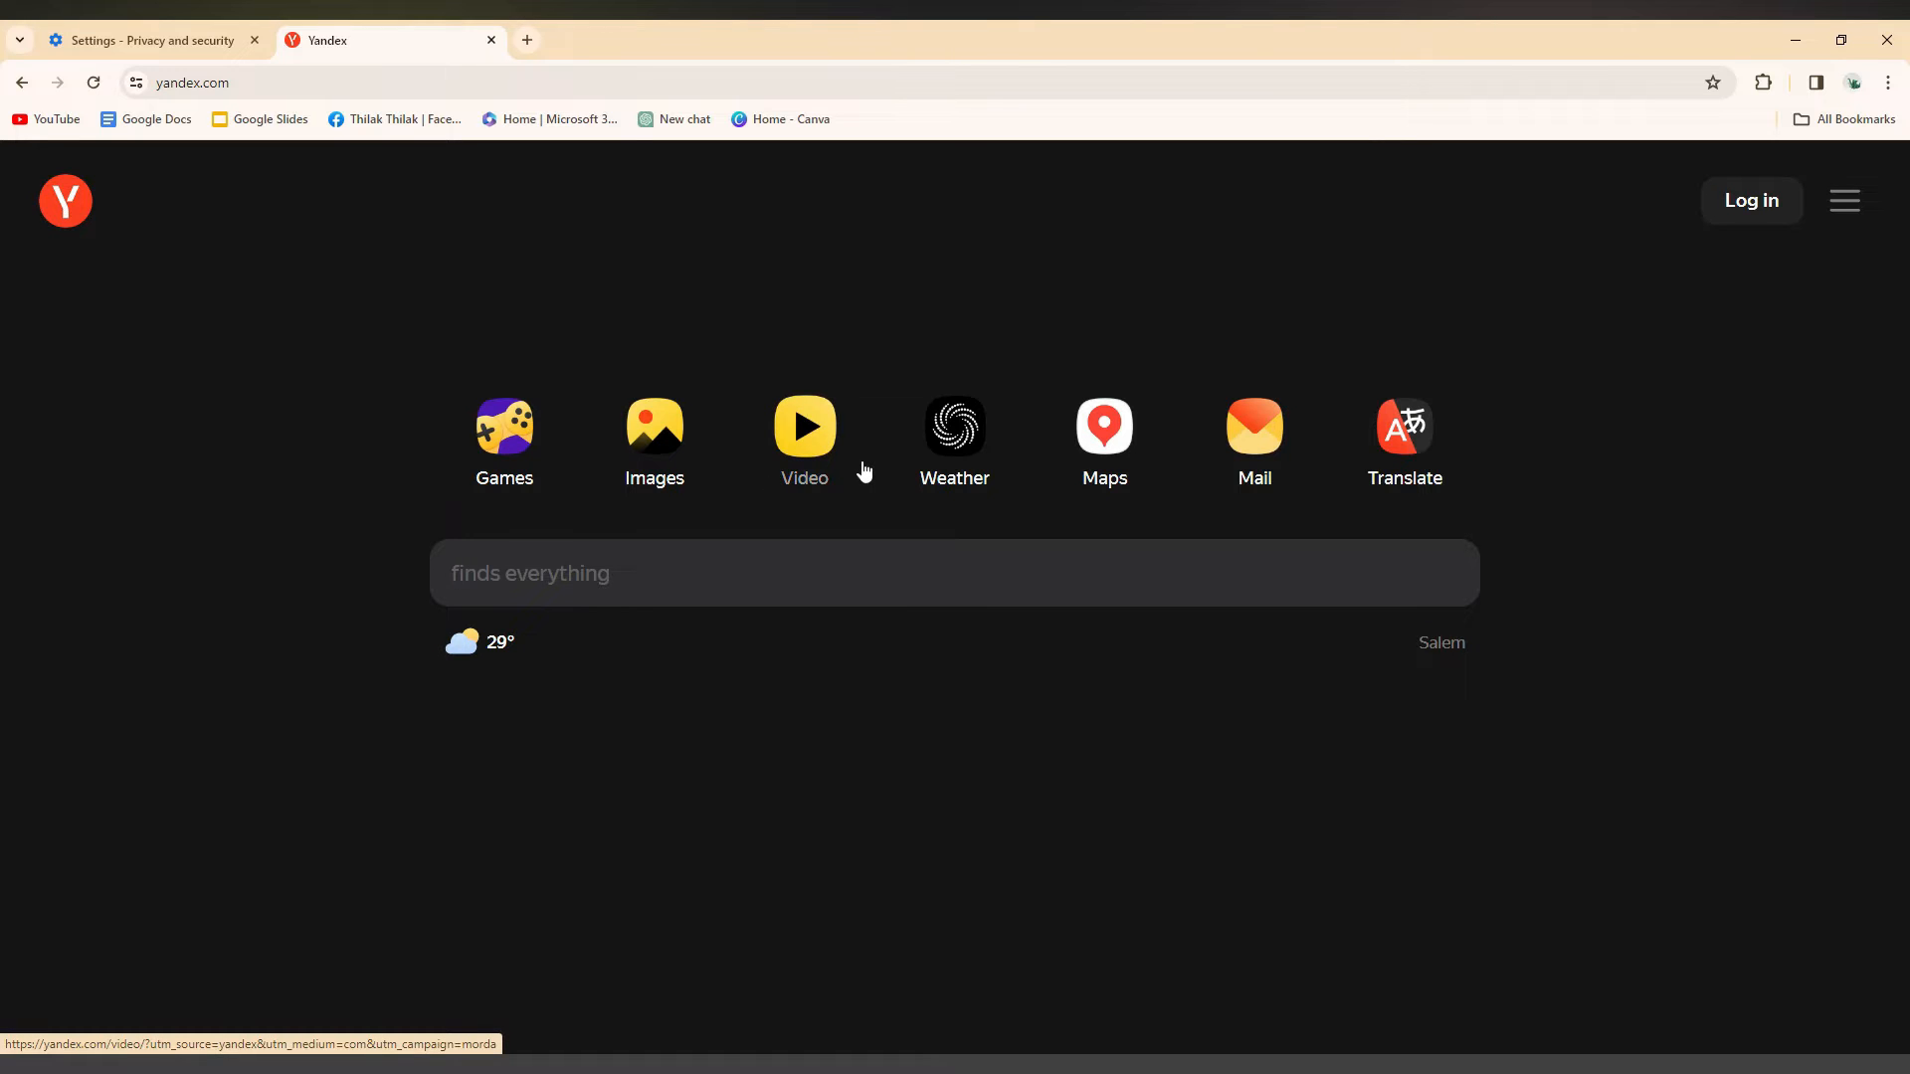
{"action": "mouse_move", "coordinate": [667, 372]}
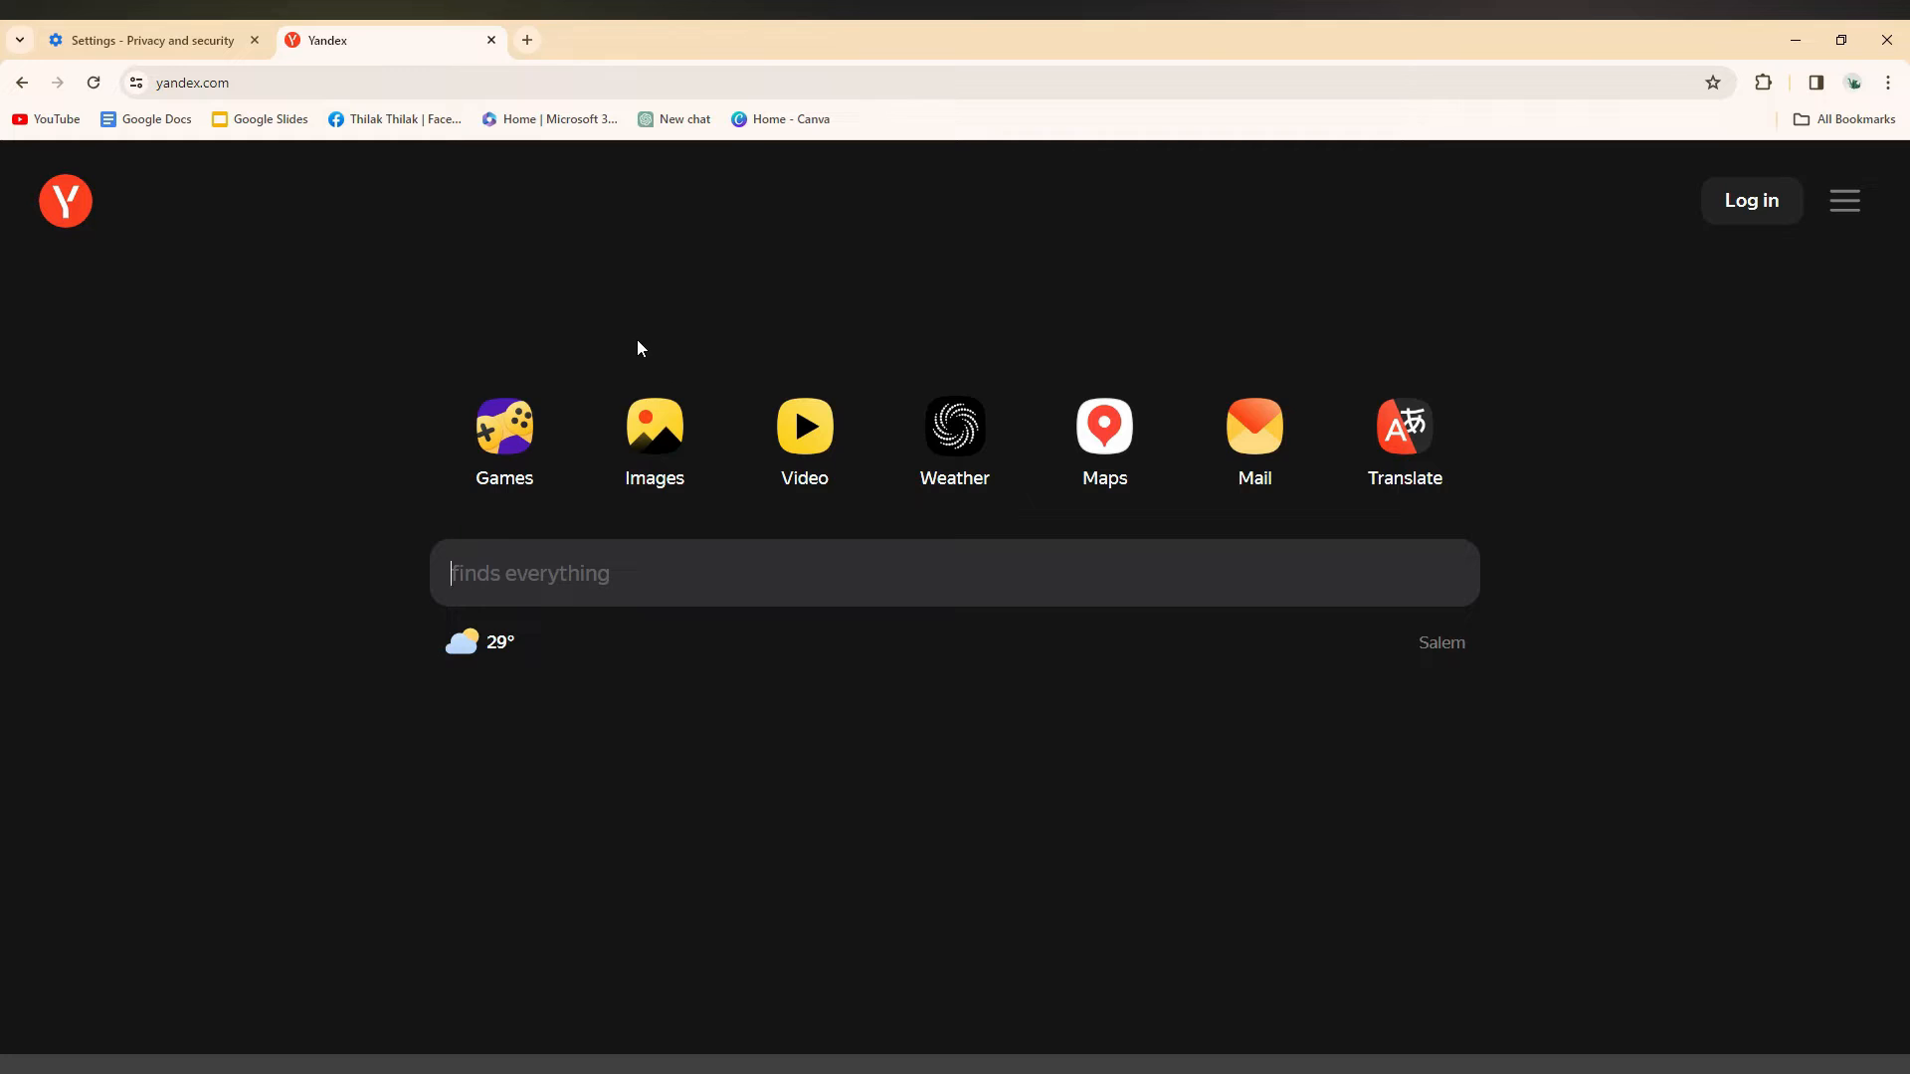
{"action": "mouse_move", "coordinate": [881, 302]}
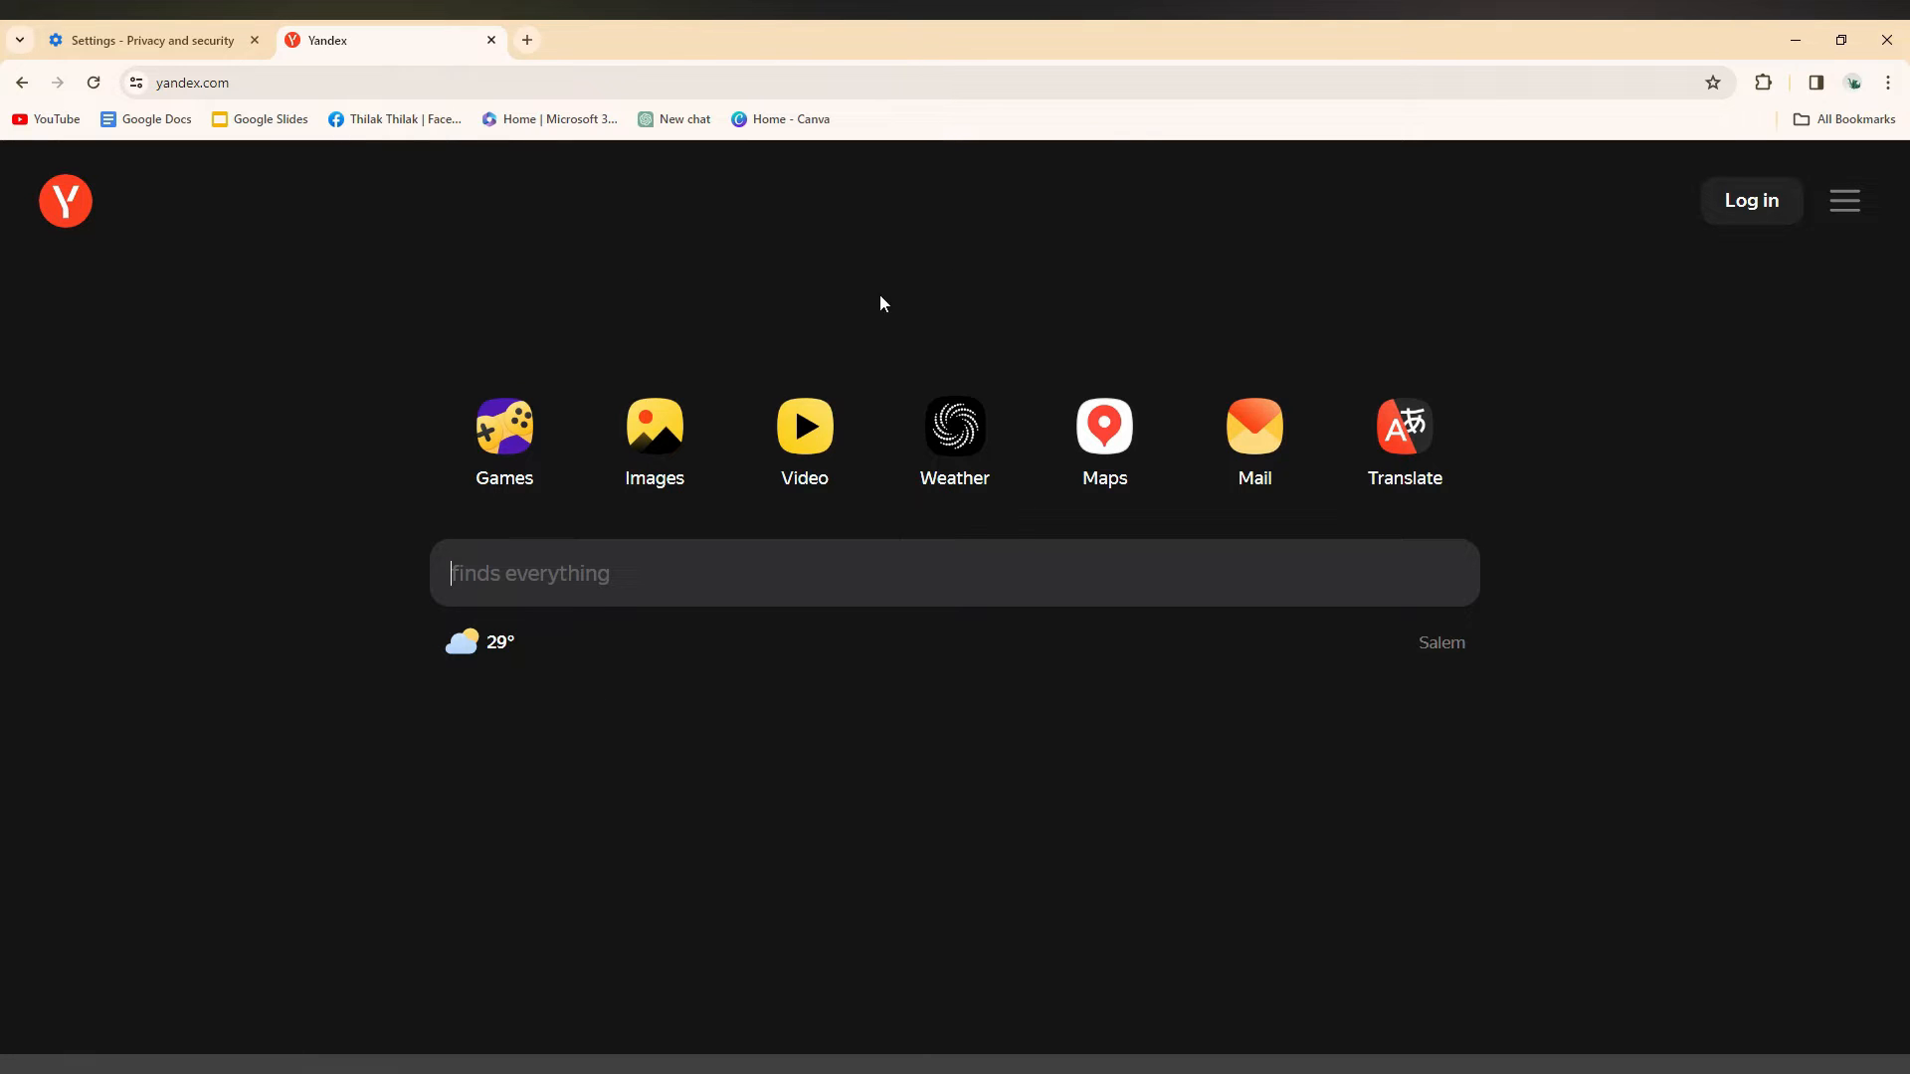
{"action": "mouse_move", "coordinate": [676, 686]}
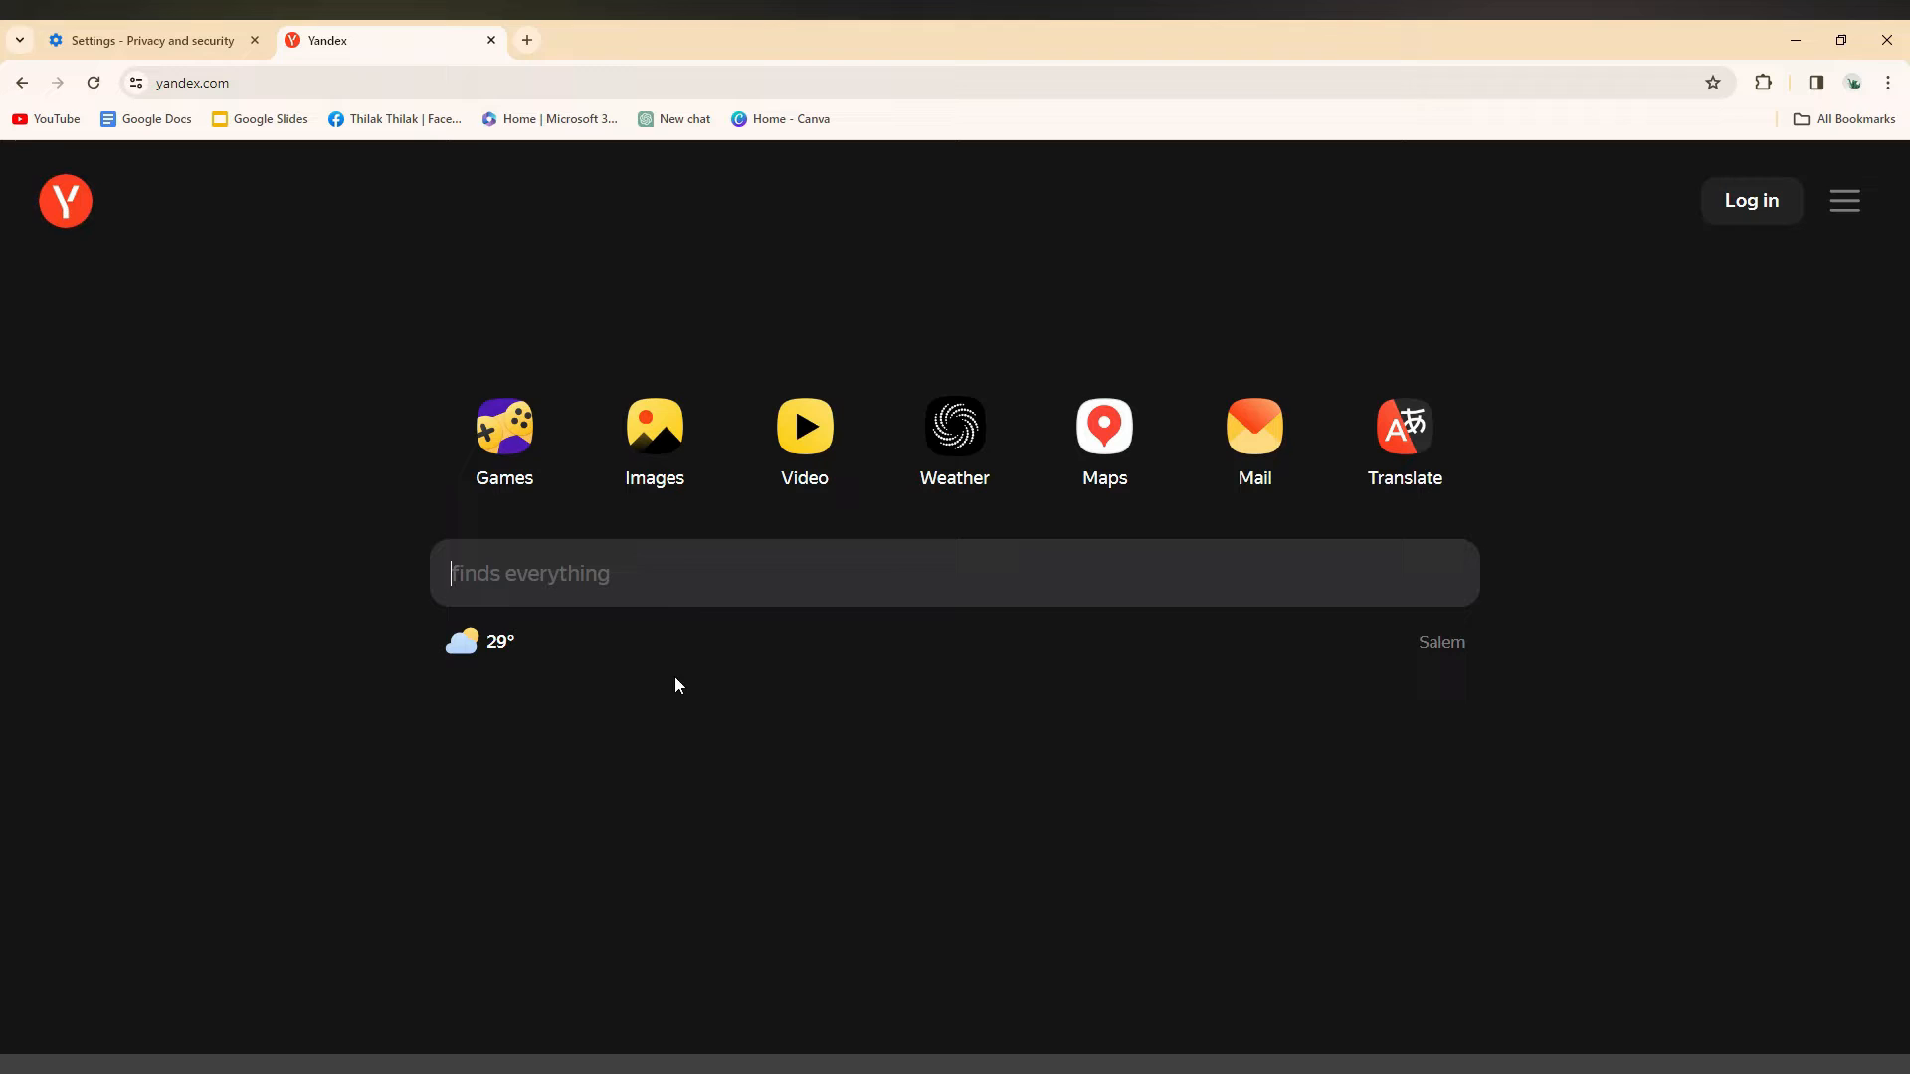
Step: Search Yandex for 'google translate' via the suggestion for the typed word 'Google'
{"action": "type", "text": "G"}
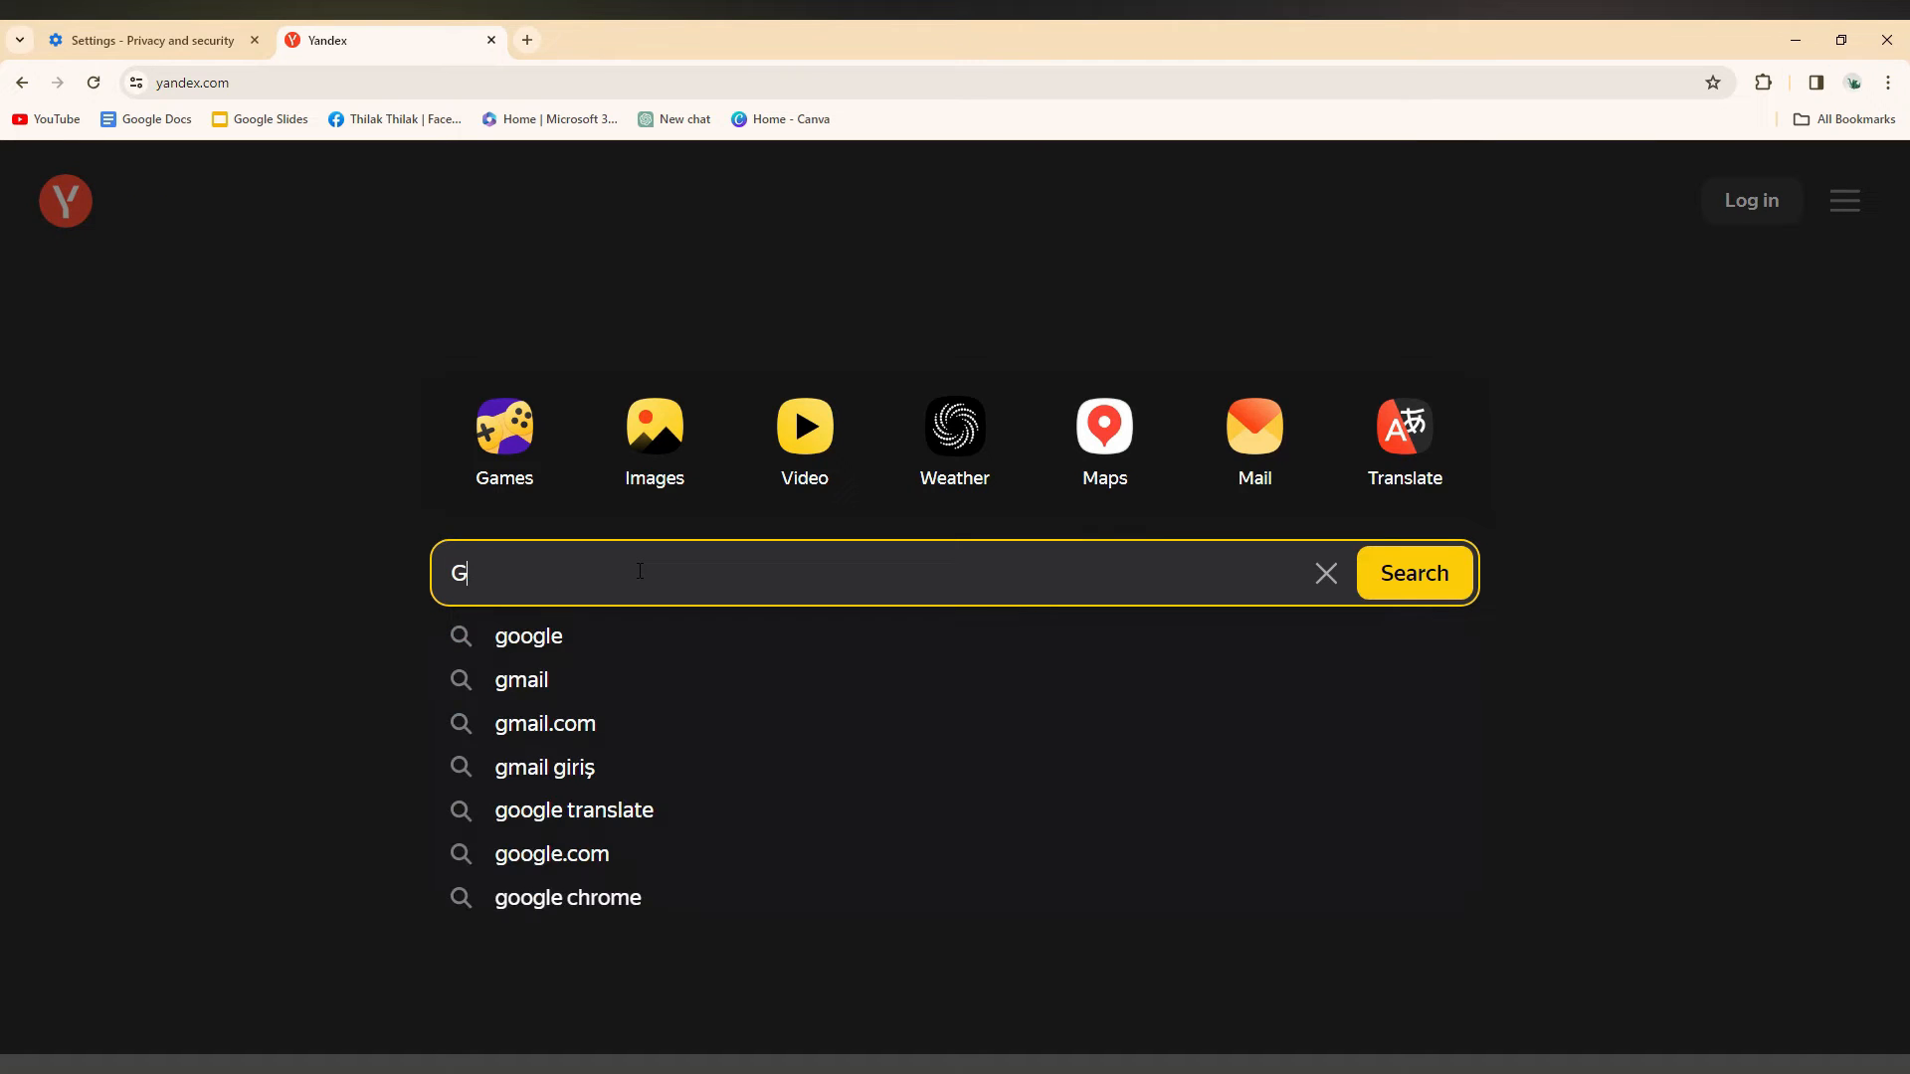
{"action": "type", "text": "oogle"}
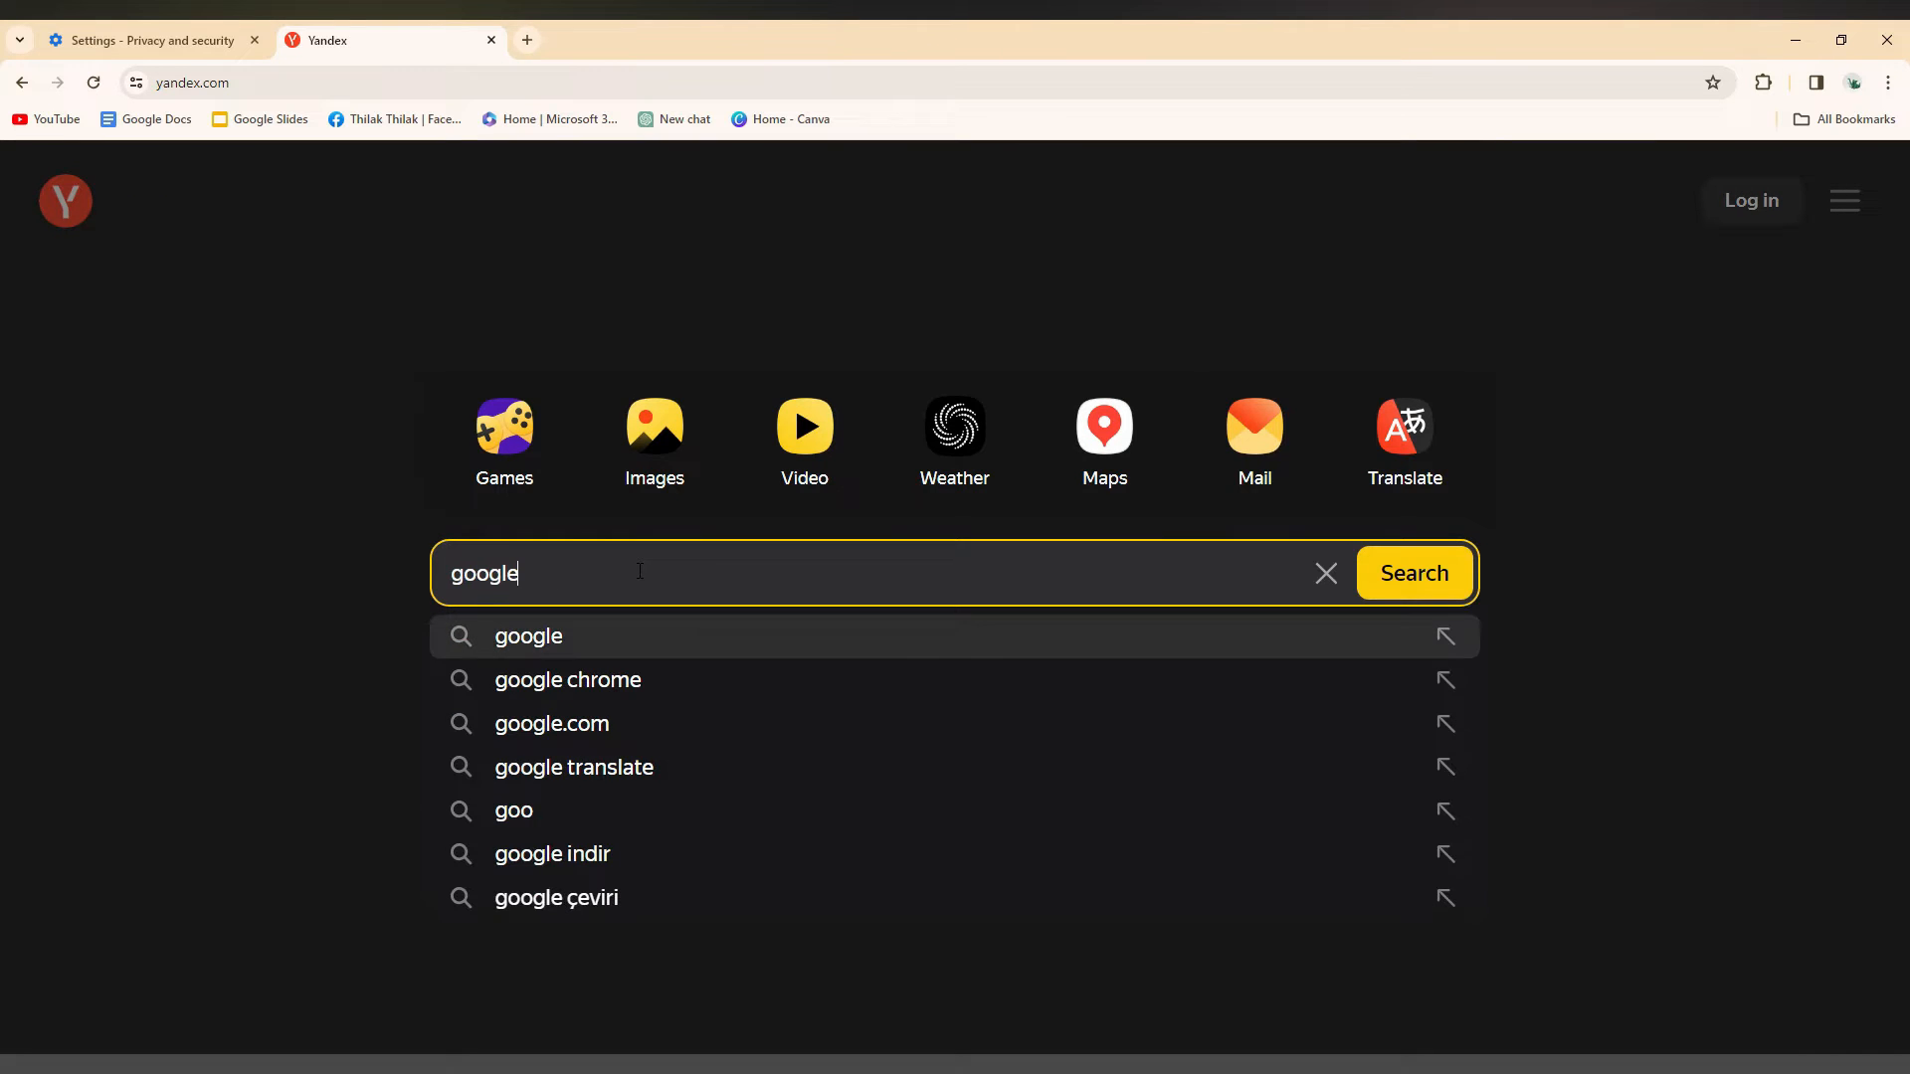
{"action": "left_click", "coordinate": [573, 766]}
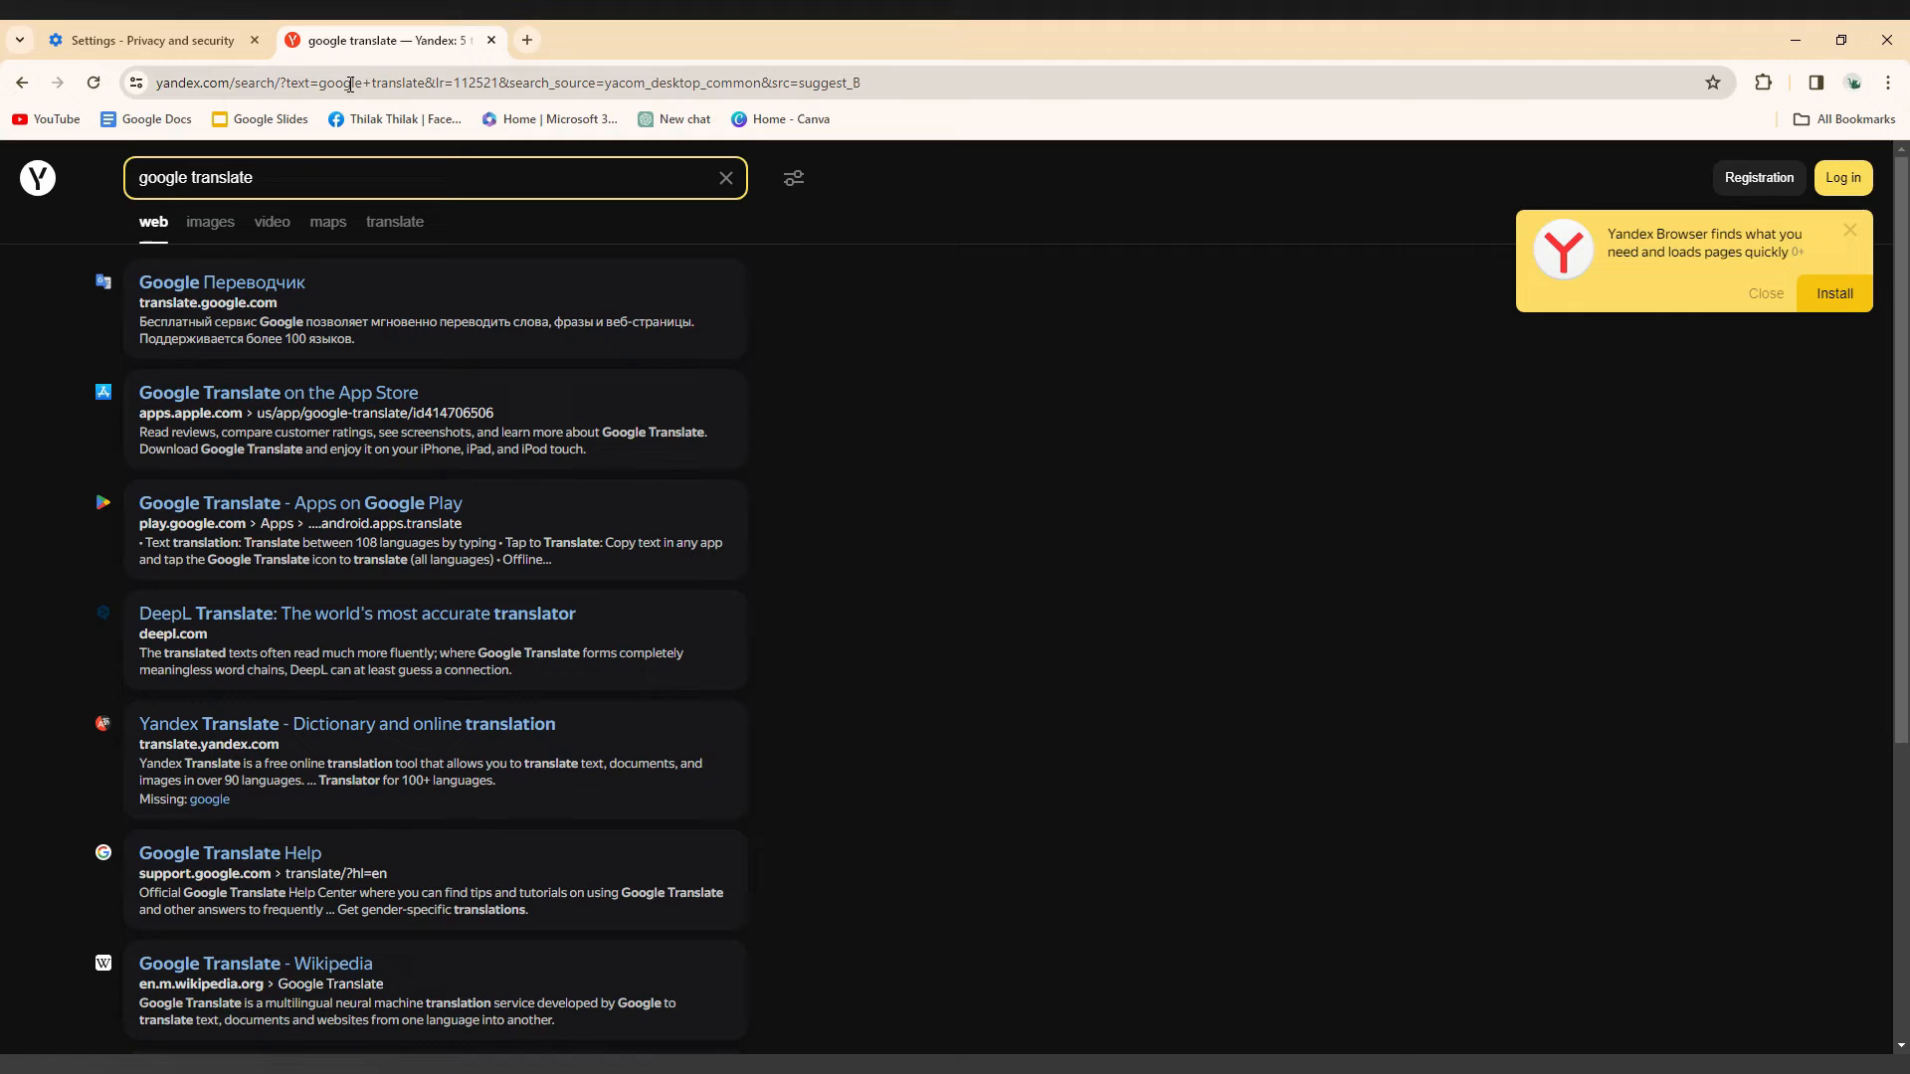
Step: Reach Chrome's Settings page from the three-dot main menu
{"action": "left_click", "coordinate": [1896, 84]}
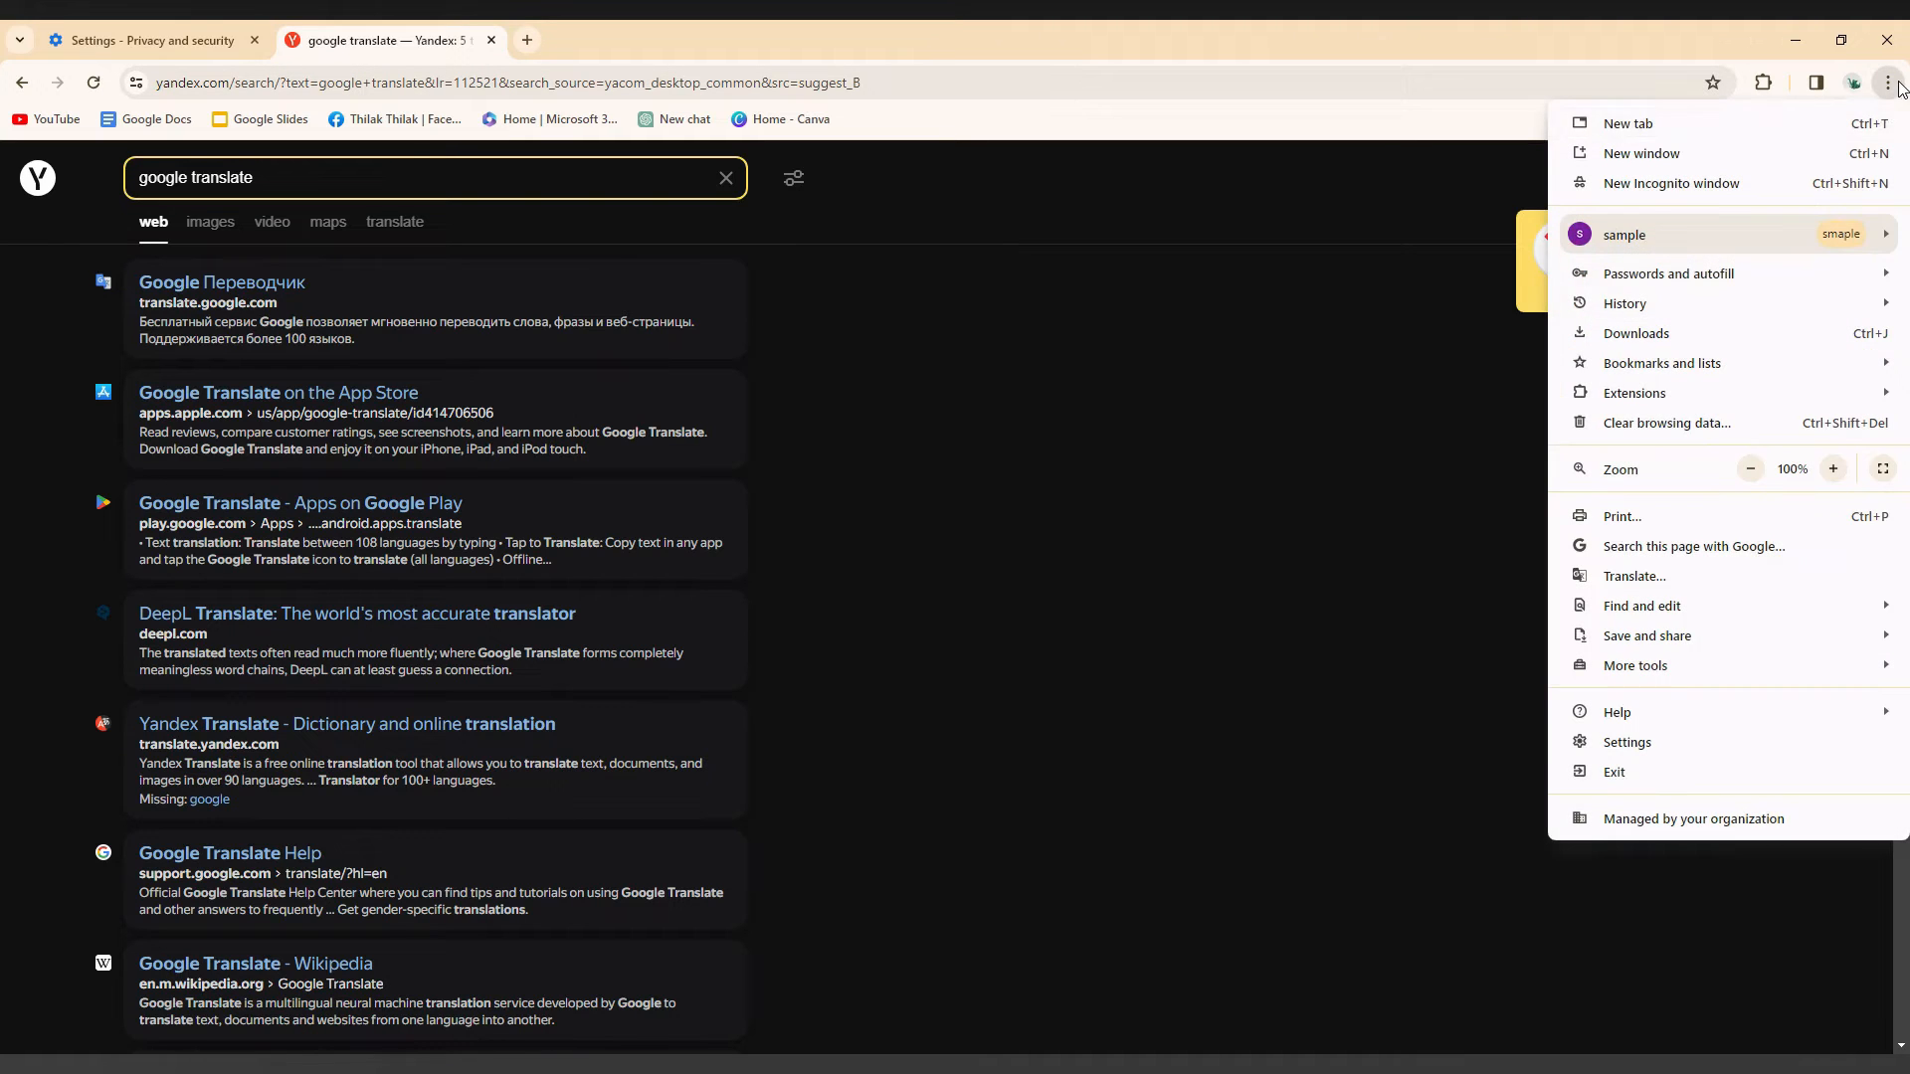
{"action": "mouse_move", "coordinate": [1628, 741]}
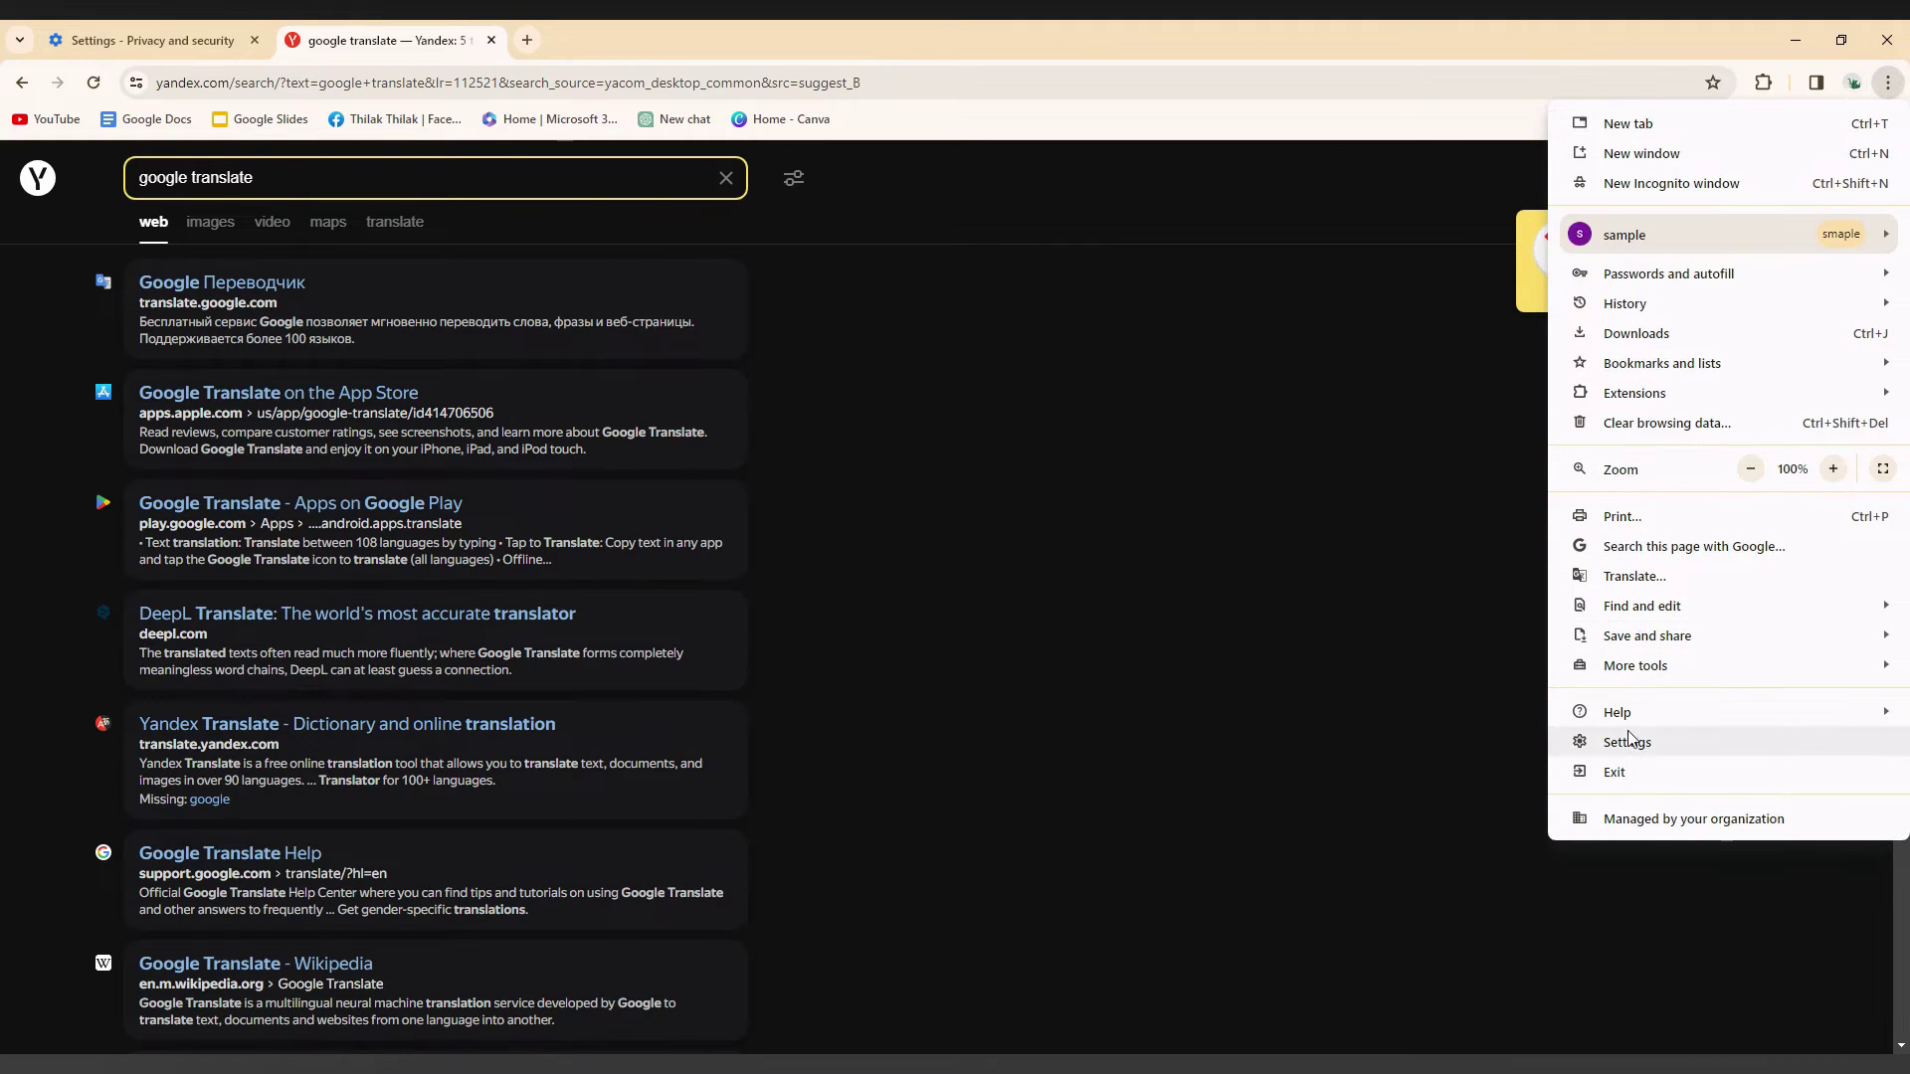
{"action": "left_click", "coordinate": [1626, 740]}
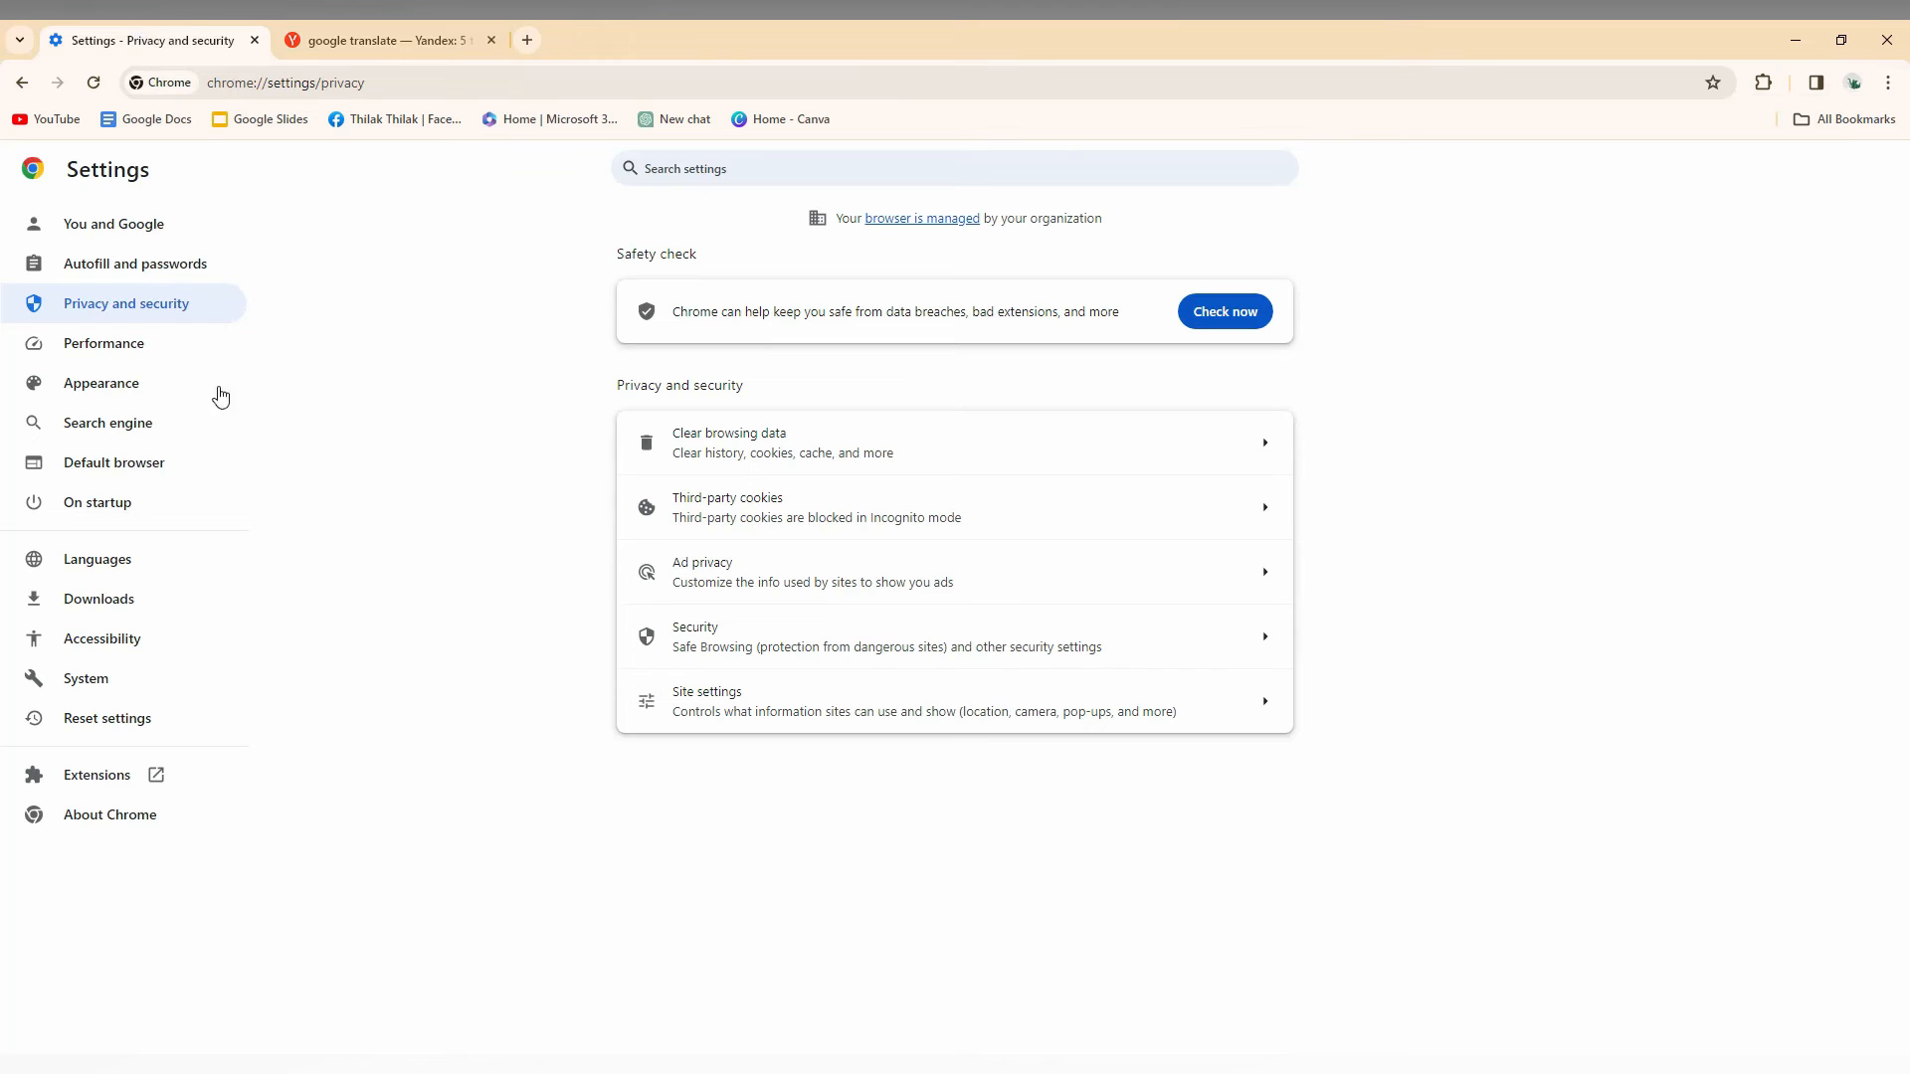
{"action": "mouse_move", "coordinate": [107, 421]}
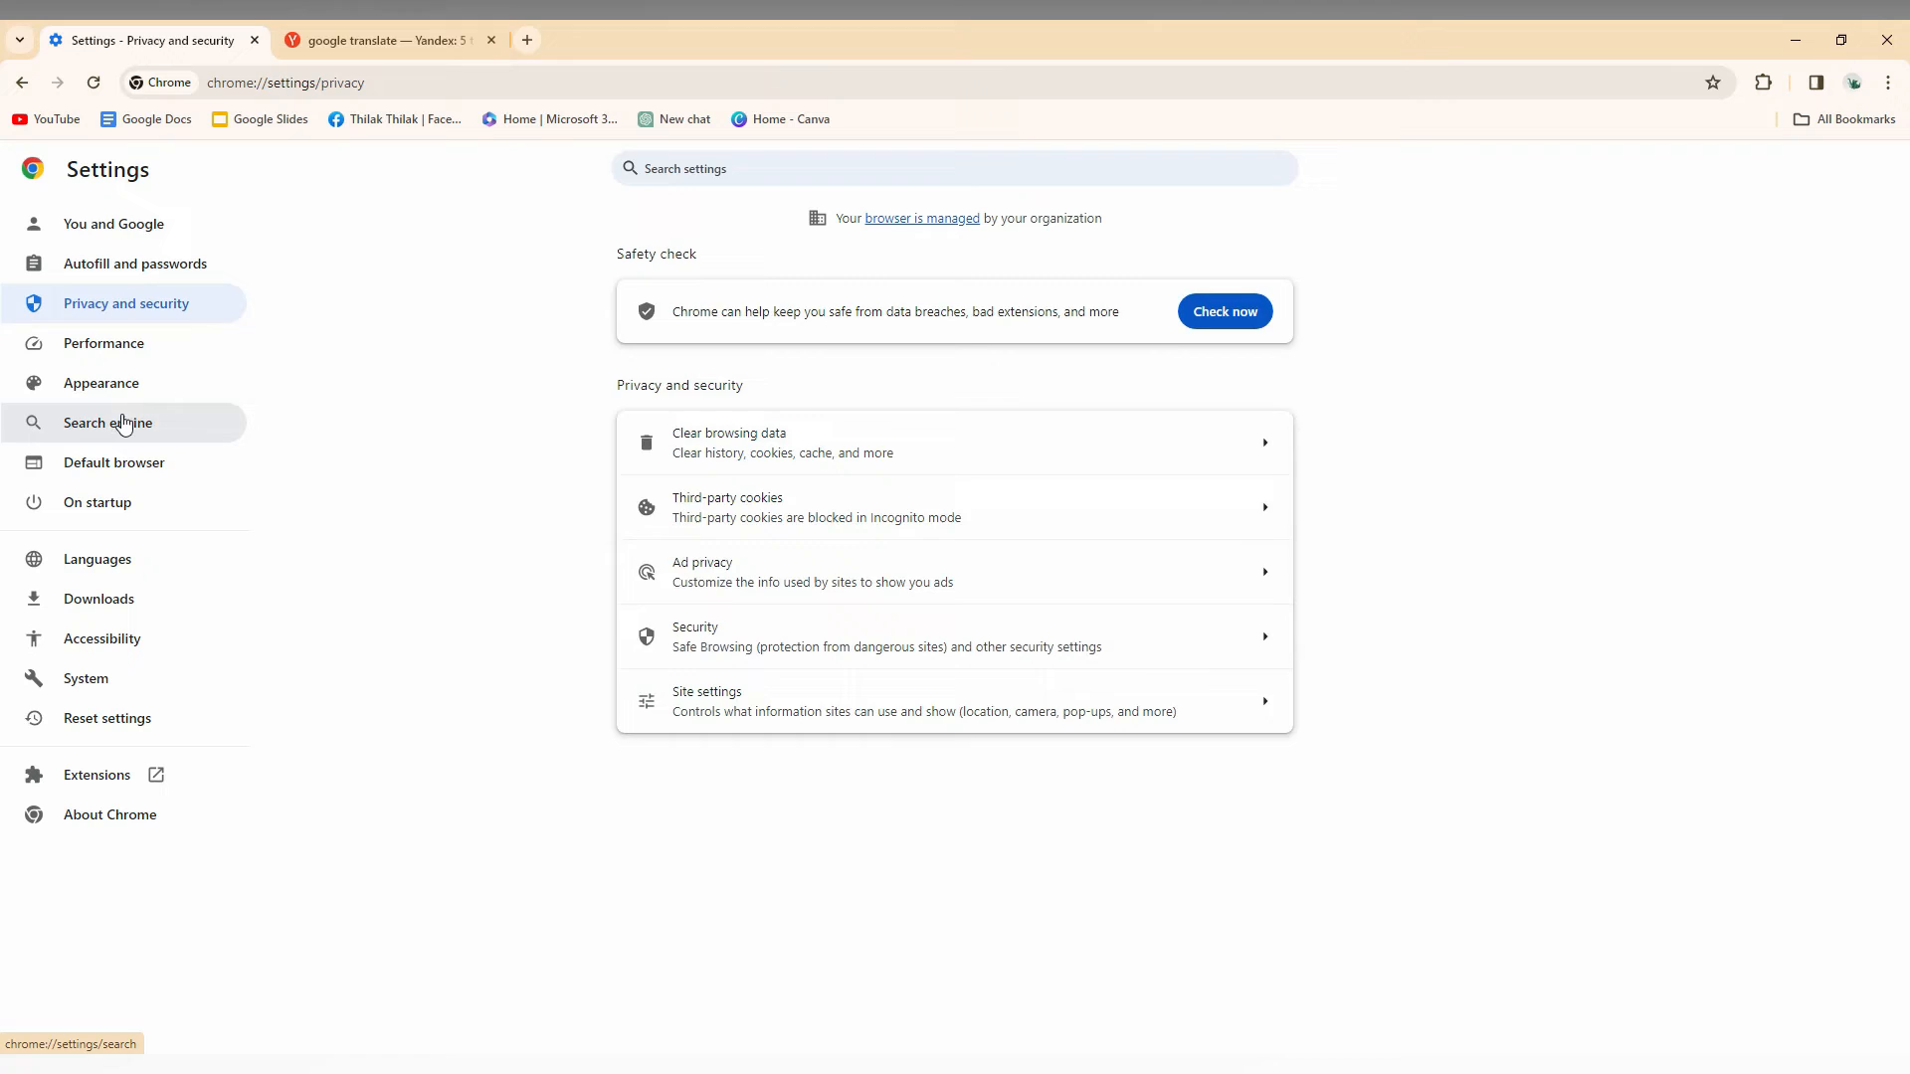
Step: In Search engine settings, set Google as the address-bar search engine instead of Yandex
{"action": "left_click", "coordinate": [107, 422]}
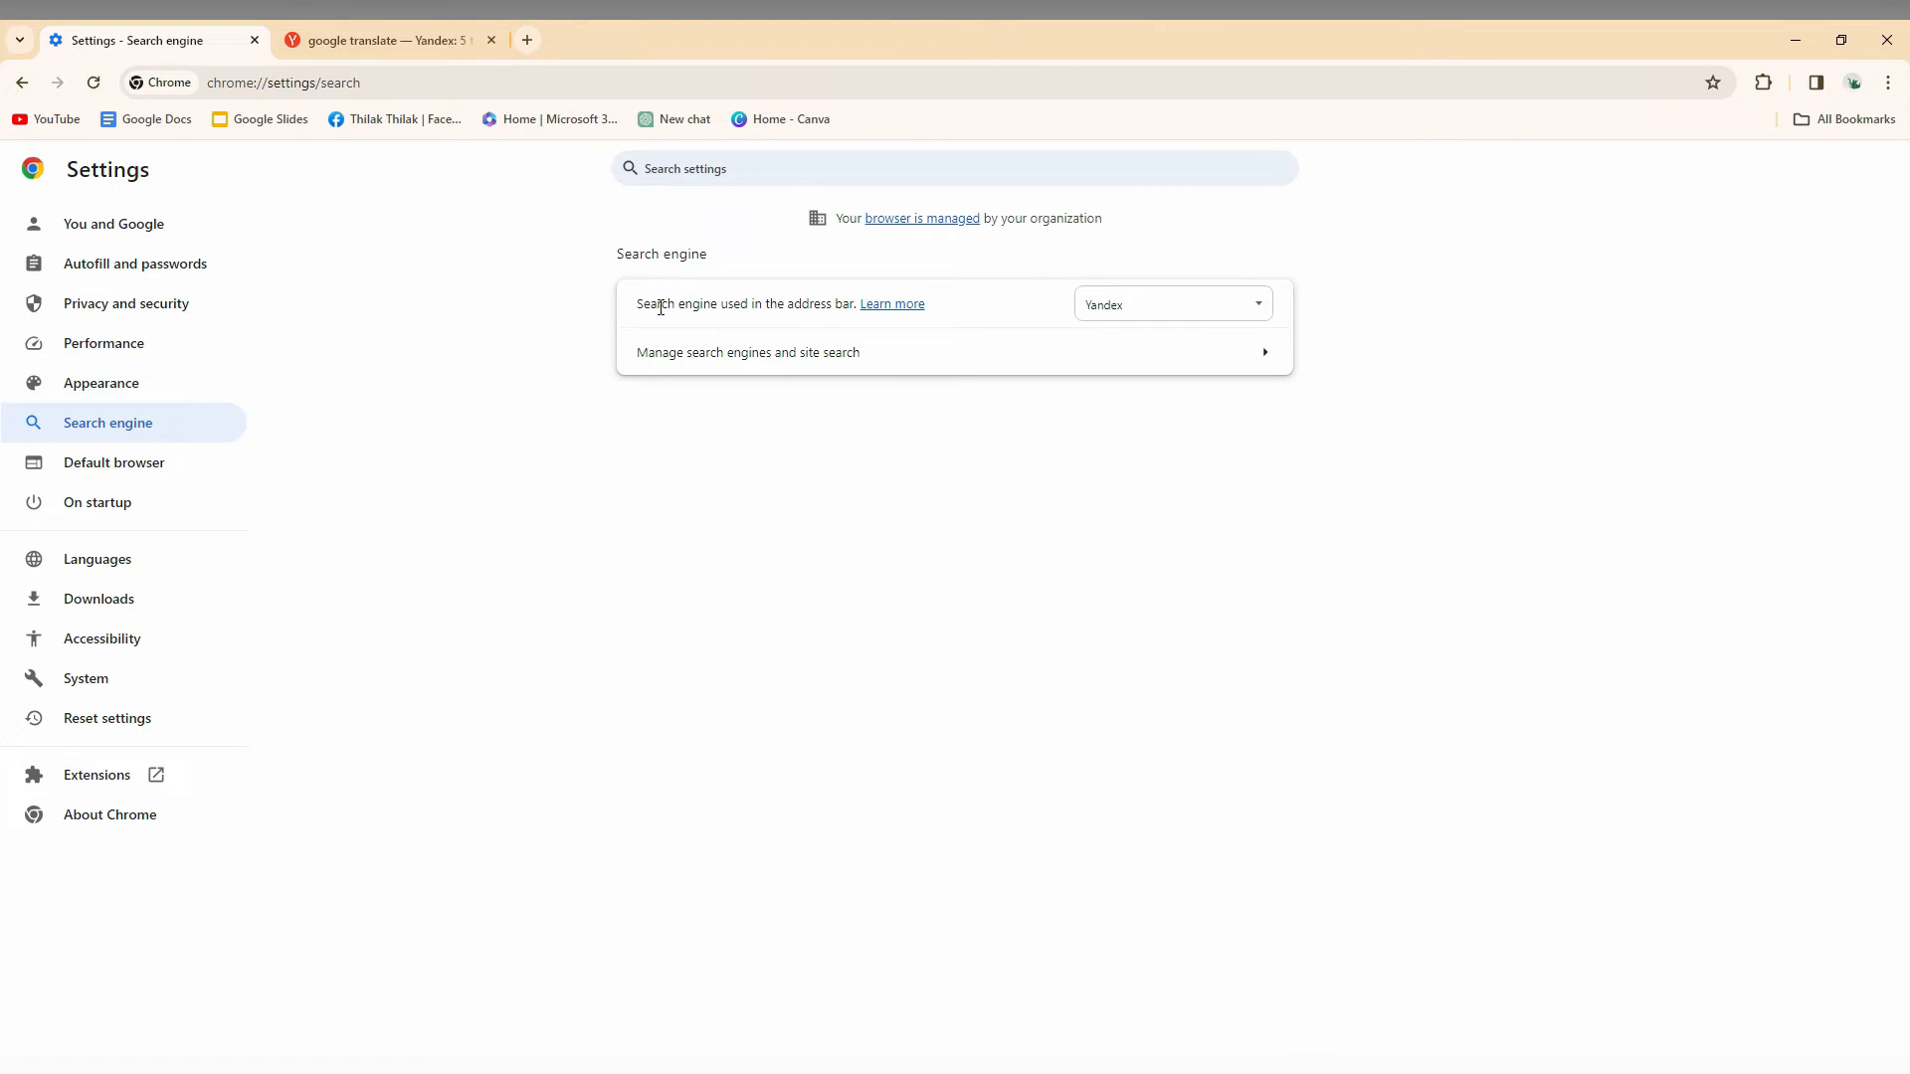
{"action": "mouse_move", "coordinate": [854, 324]}
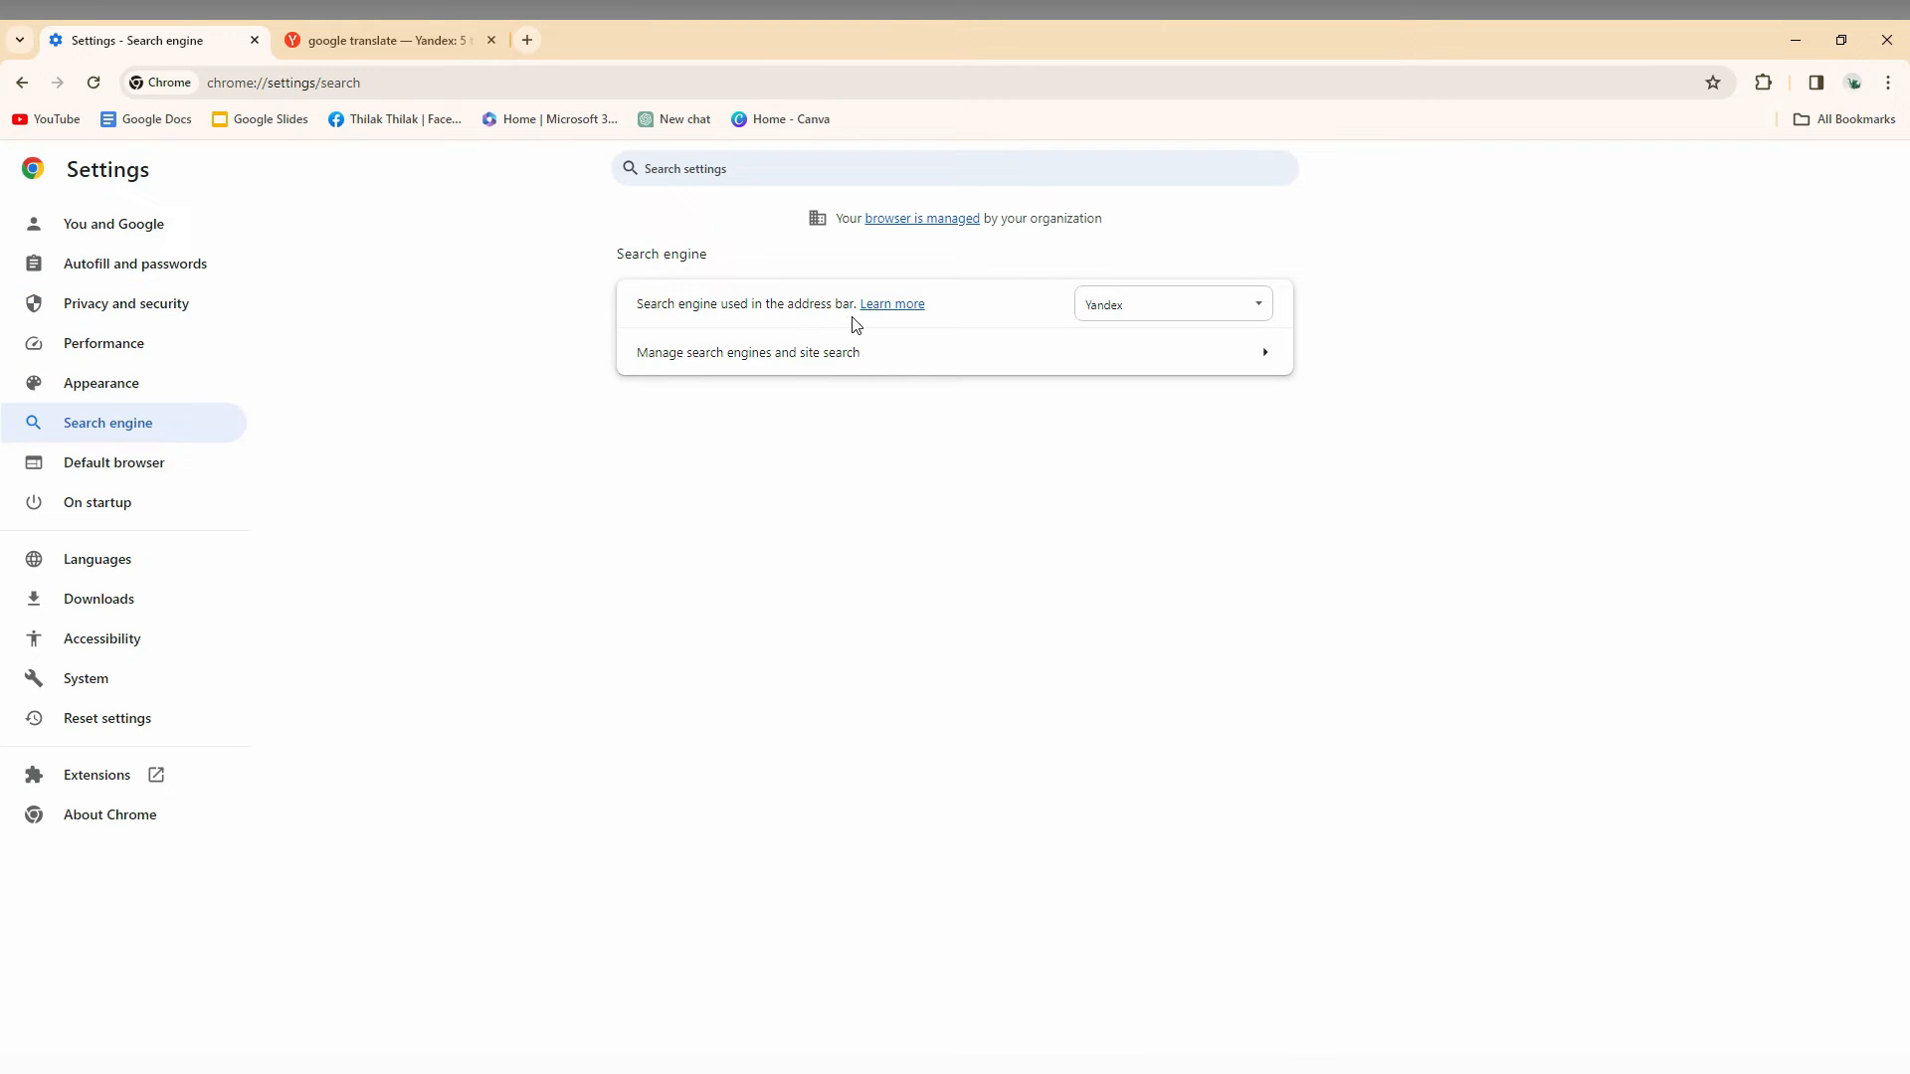
{"action": "mouse_move", "coordinate": [1182, 352]}
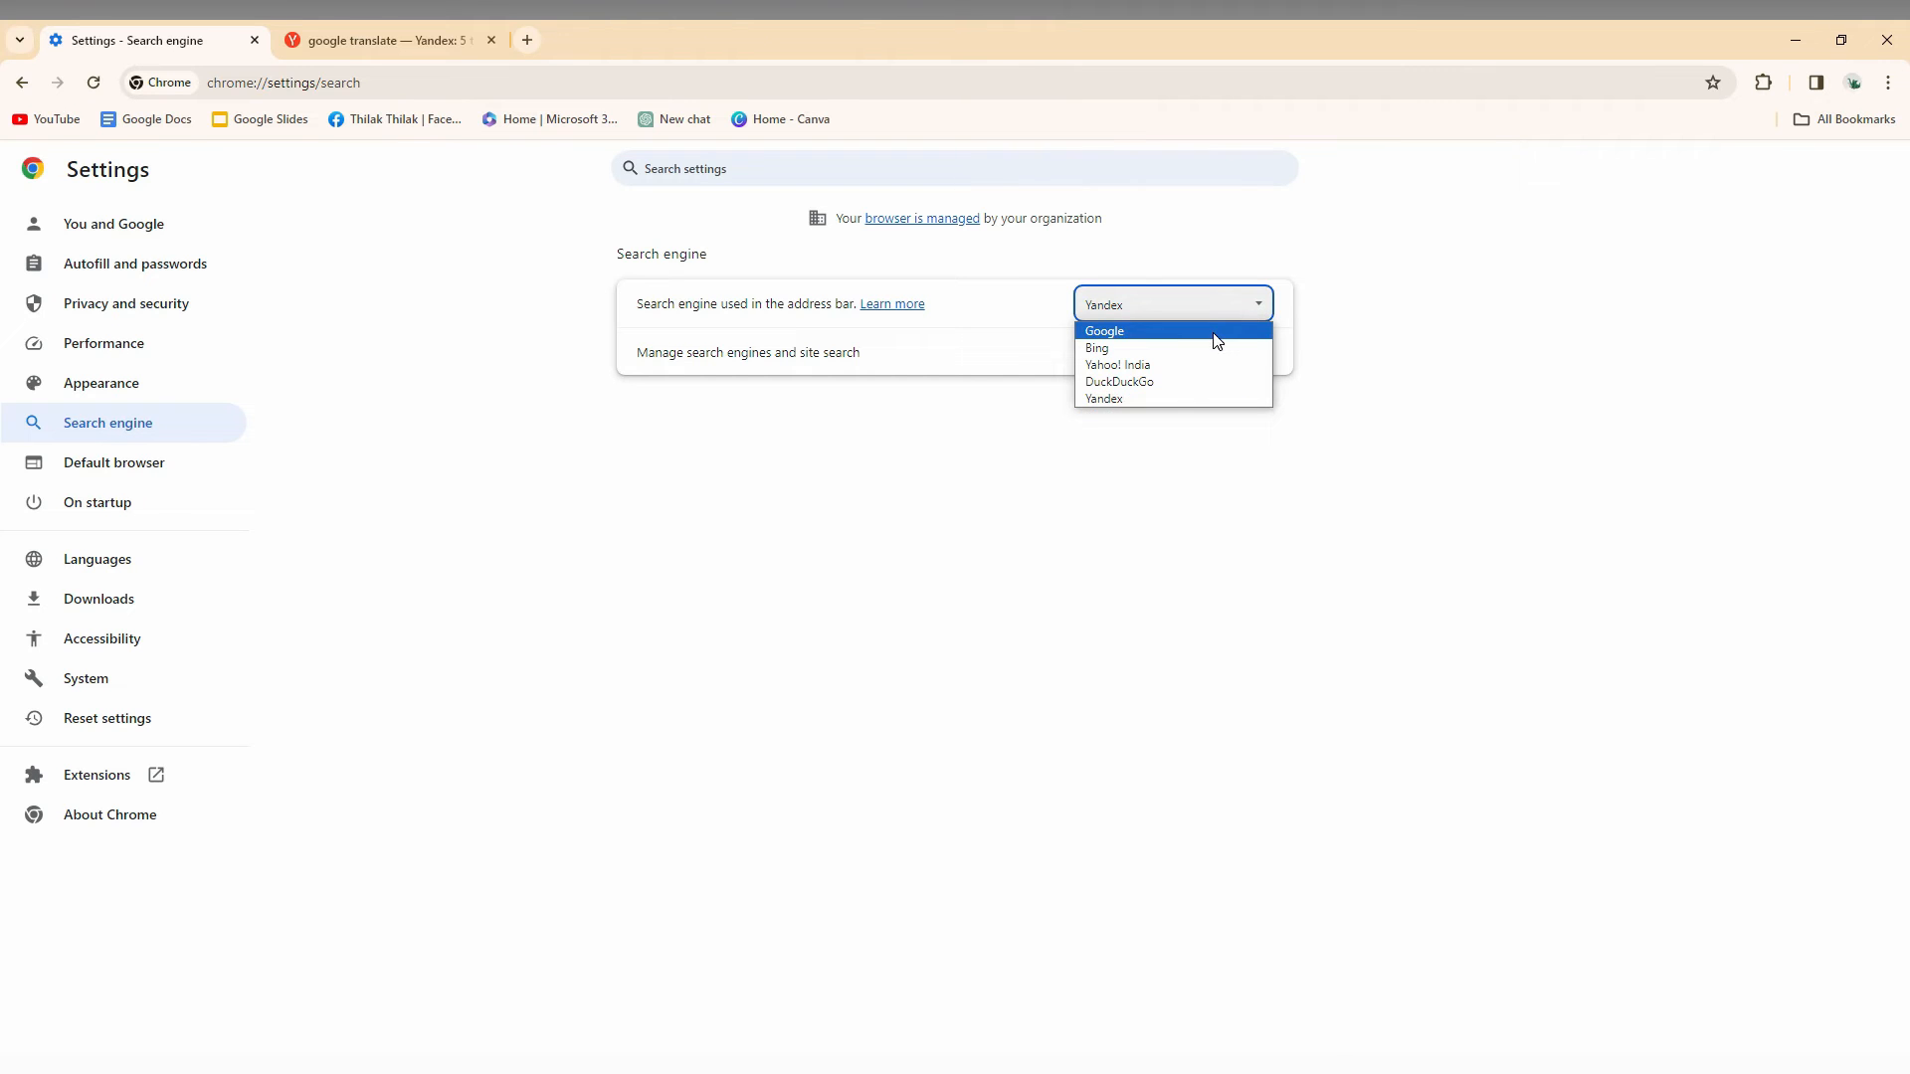
{"action": "left_click", "coordinate": [1102, 330]}
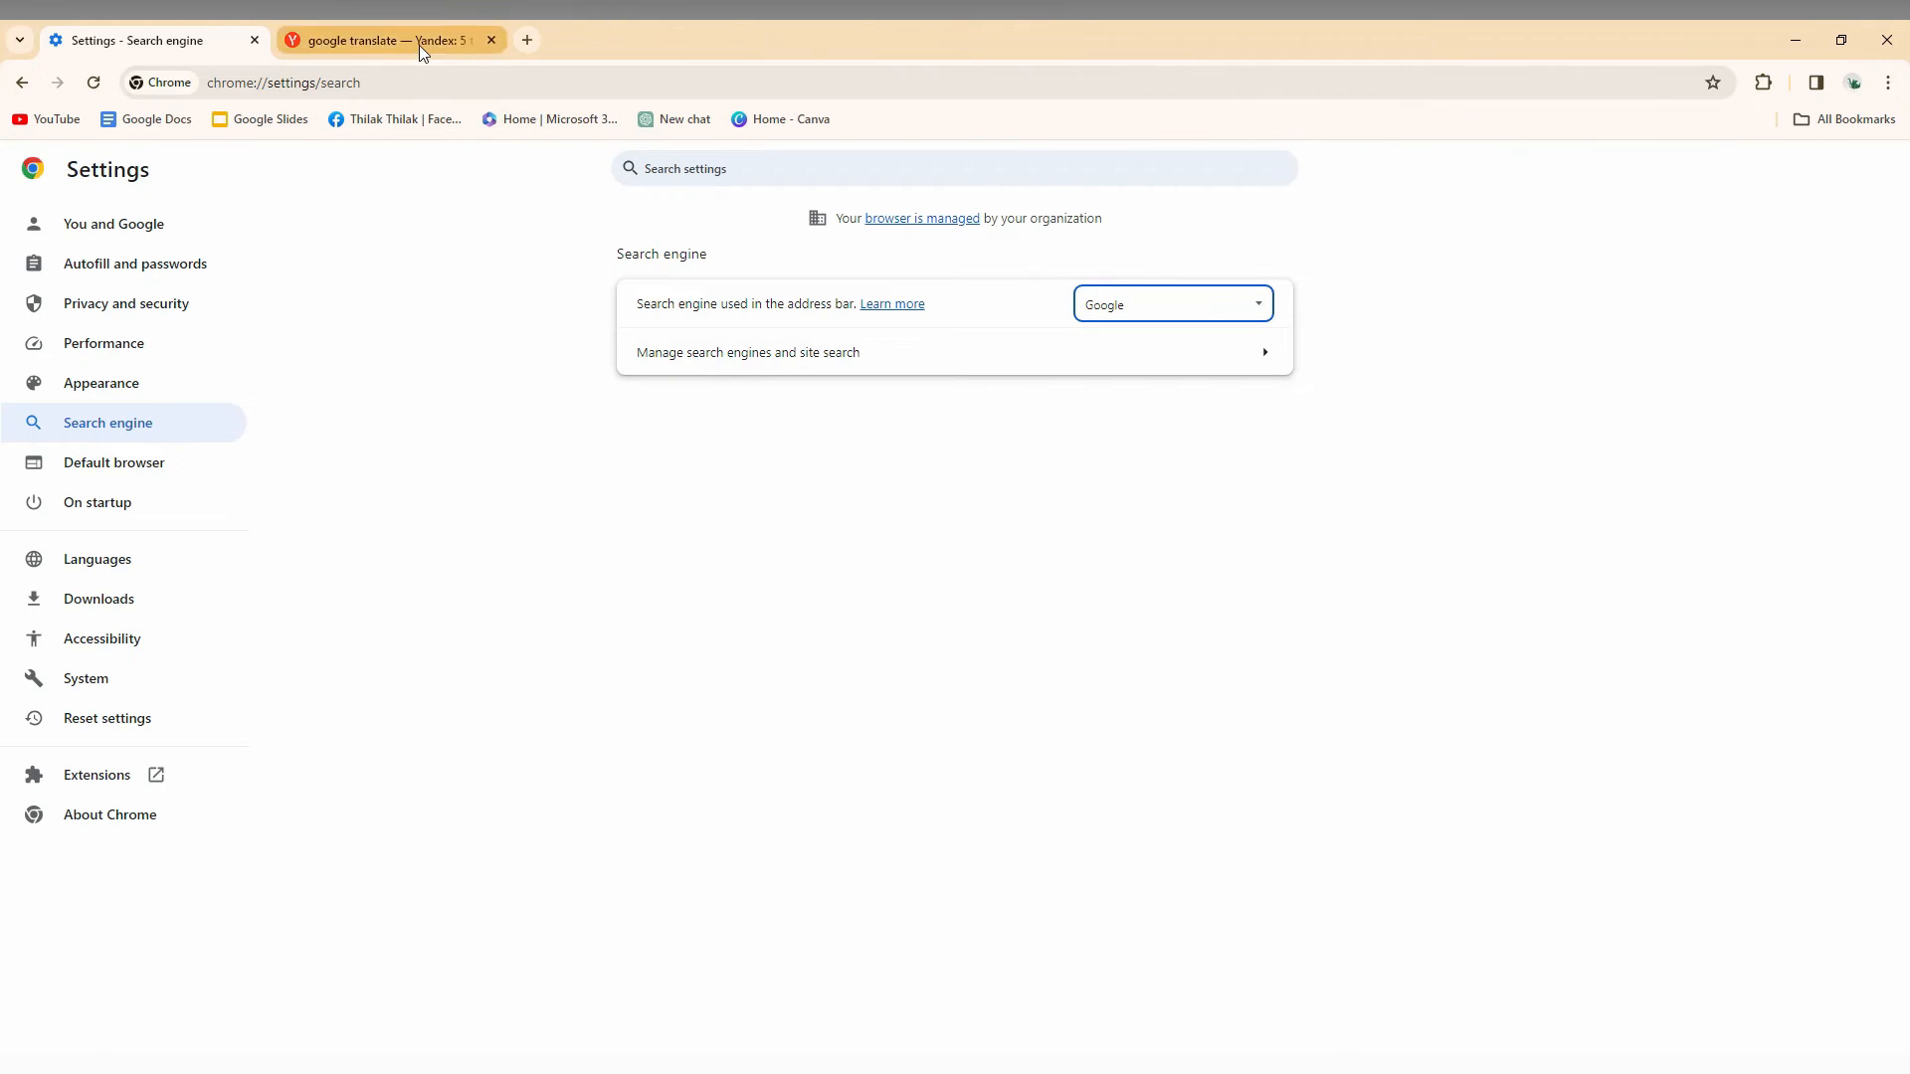
Step: Open a new tab showing Google, confirm the setting in Settings, and return to it
{"action": "left_click", "coordinate": [390, 39]}
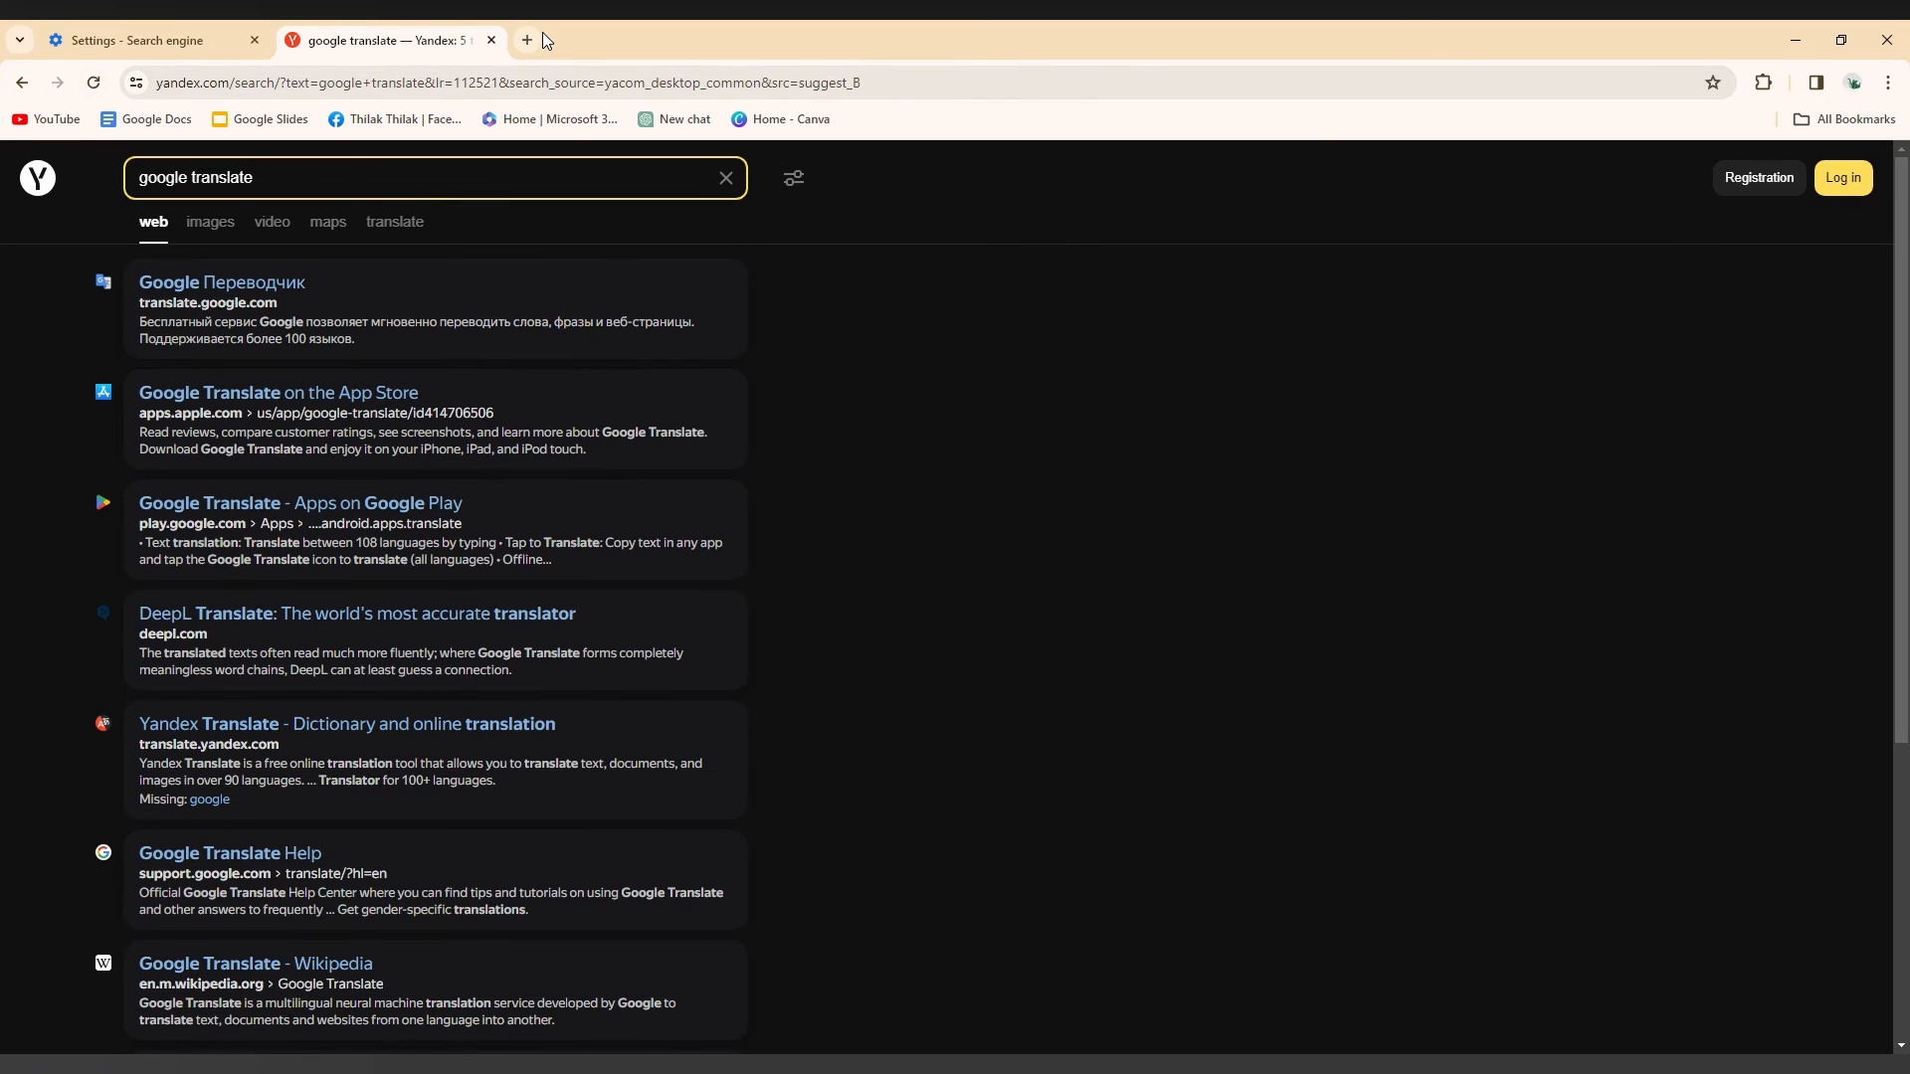
{"action": "left_click", "coordinate": [490, 40]}
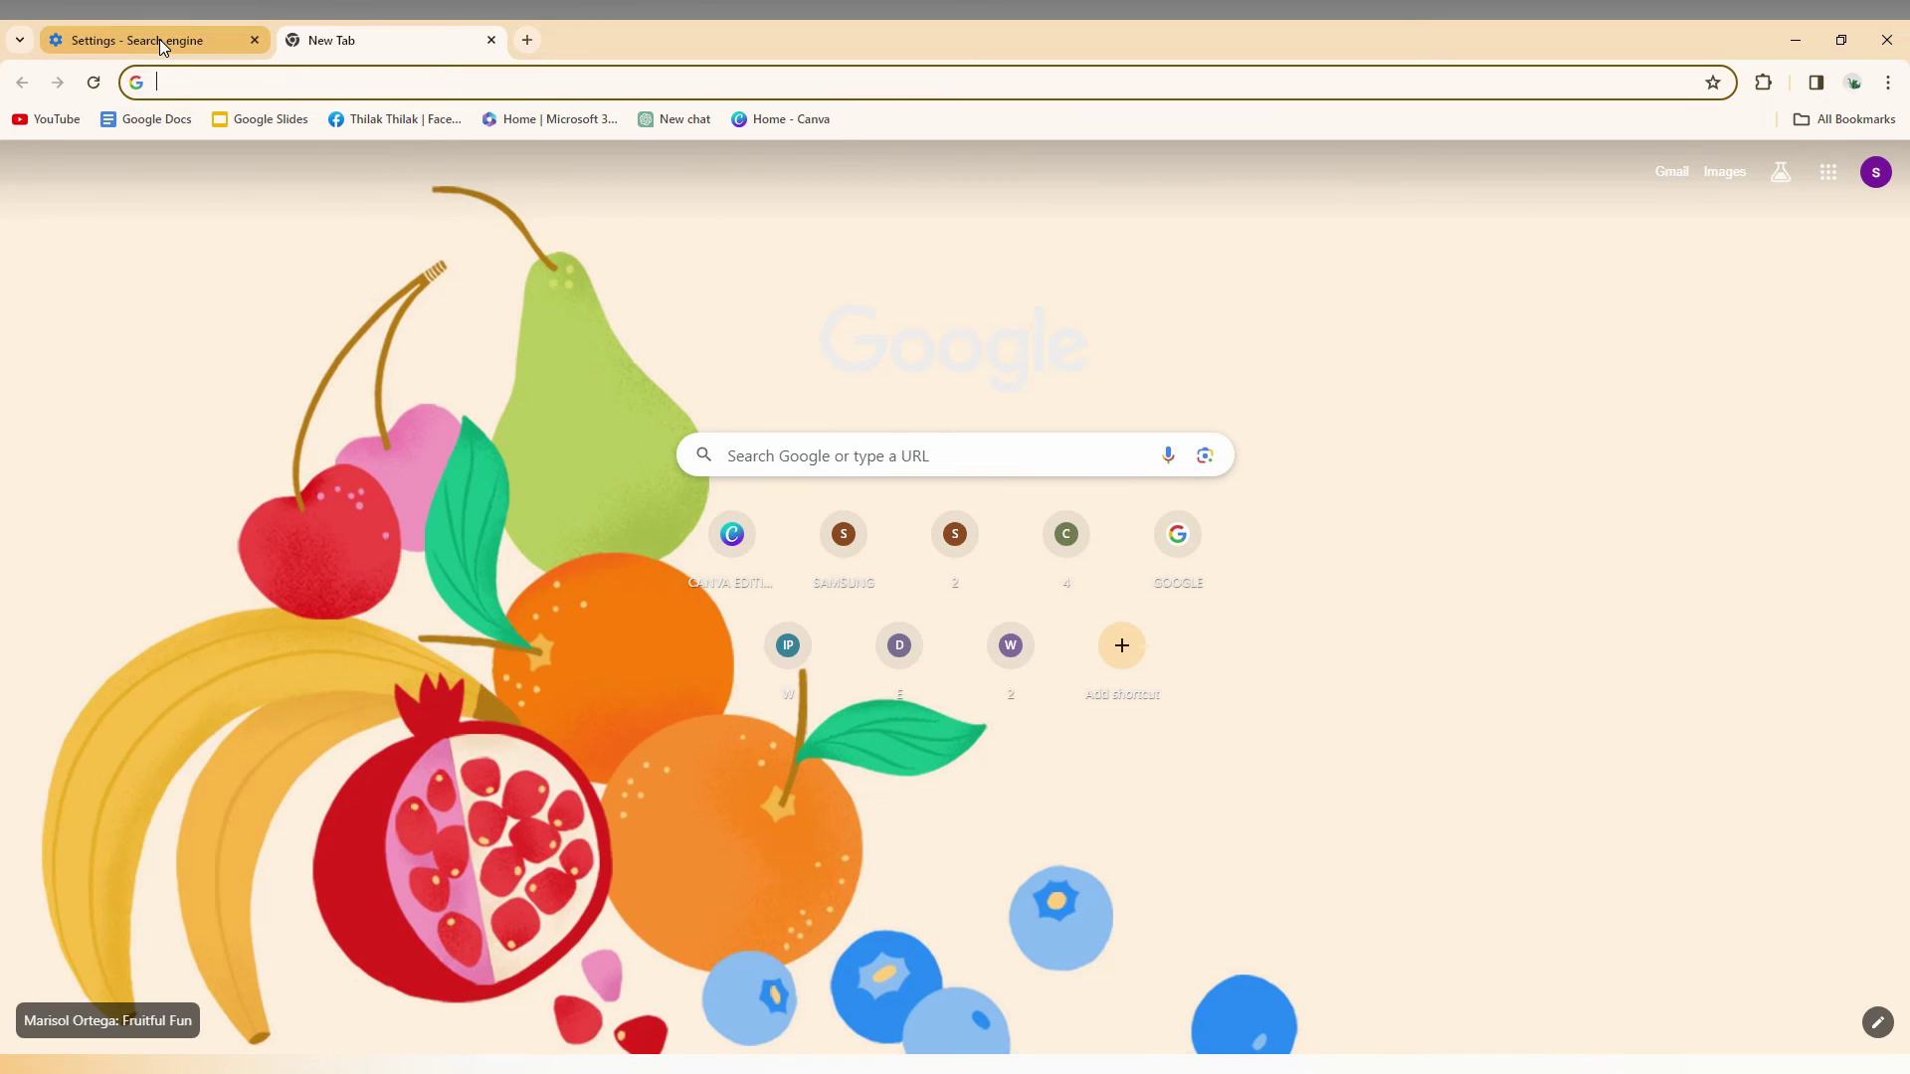
{"action": "mouse_move", "coordinate": [155, 40]}
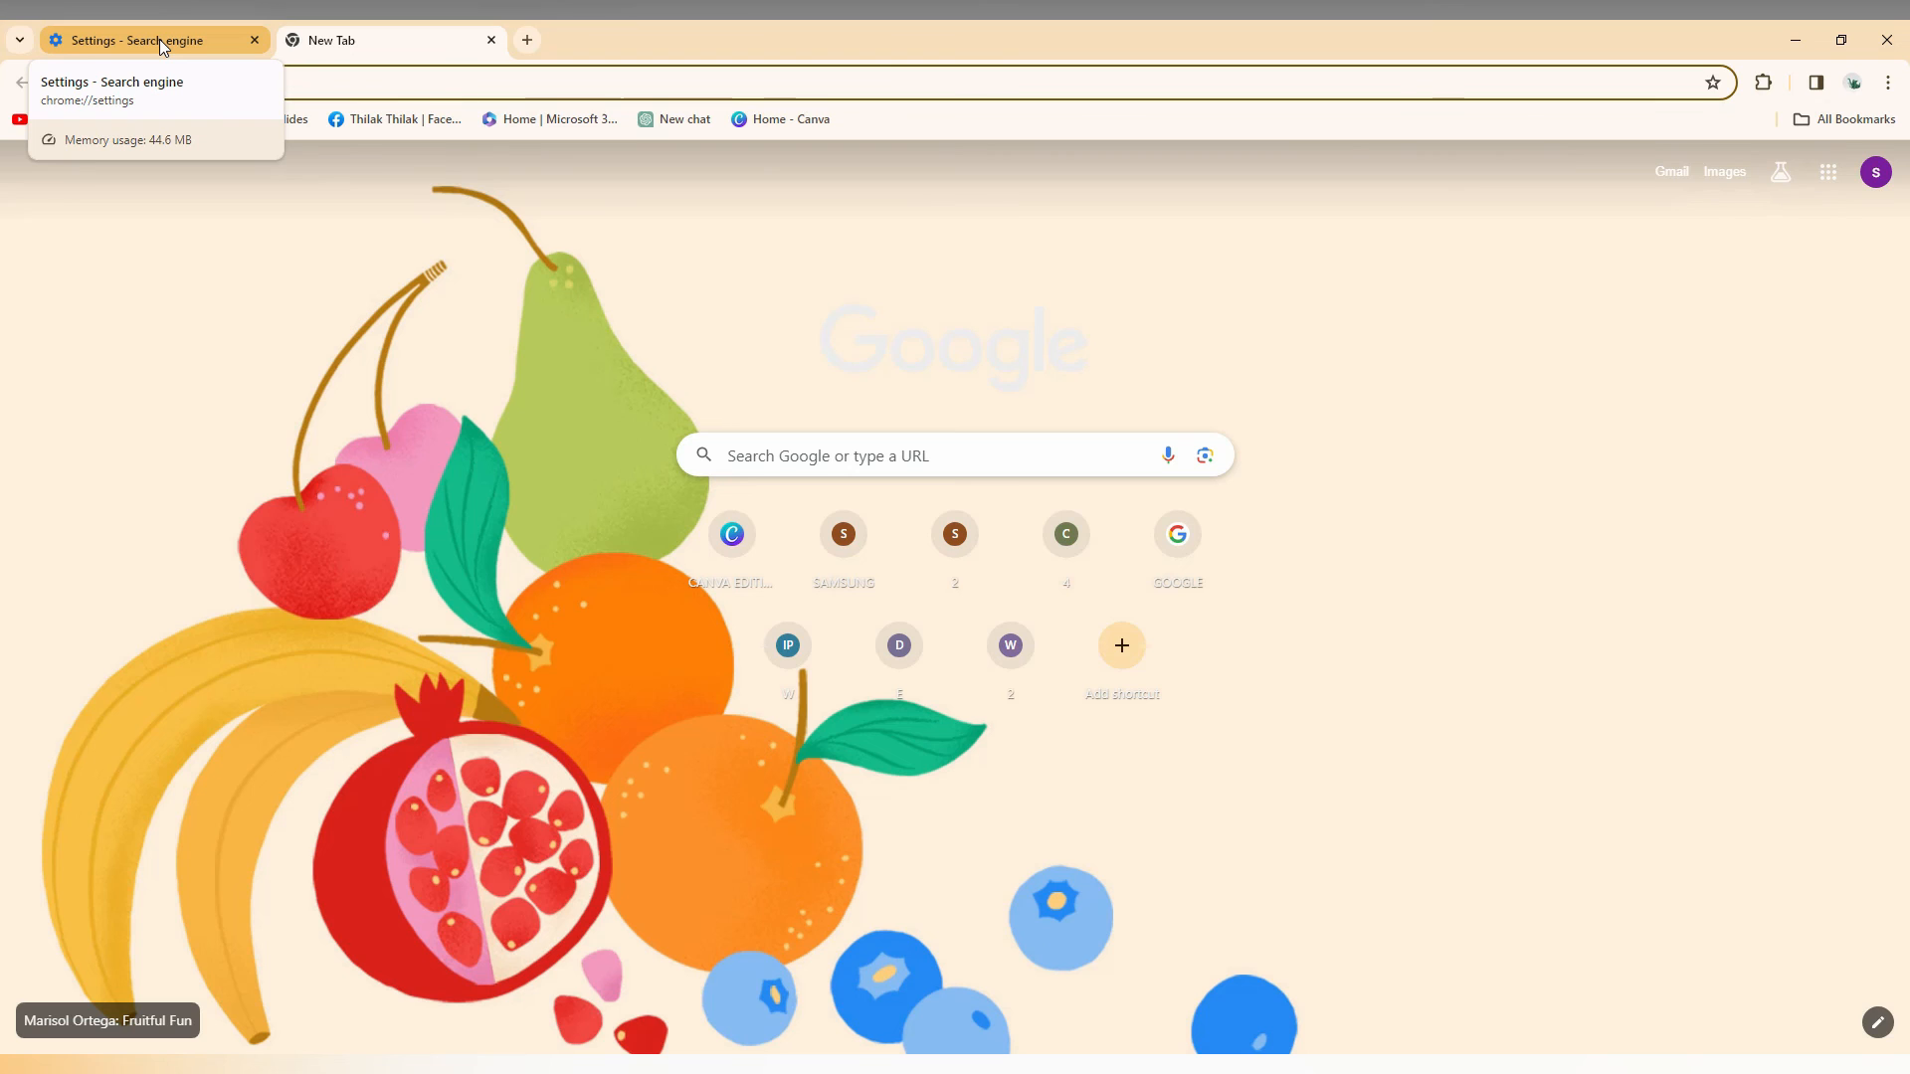
{"action": "left_click", "coordinate": [133, 40]}
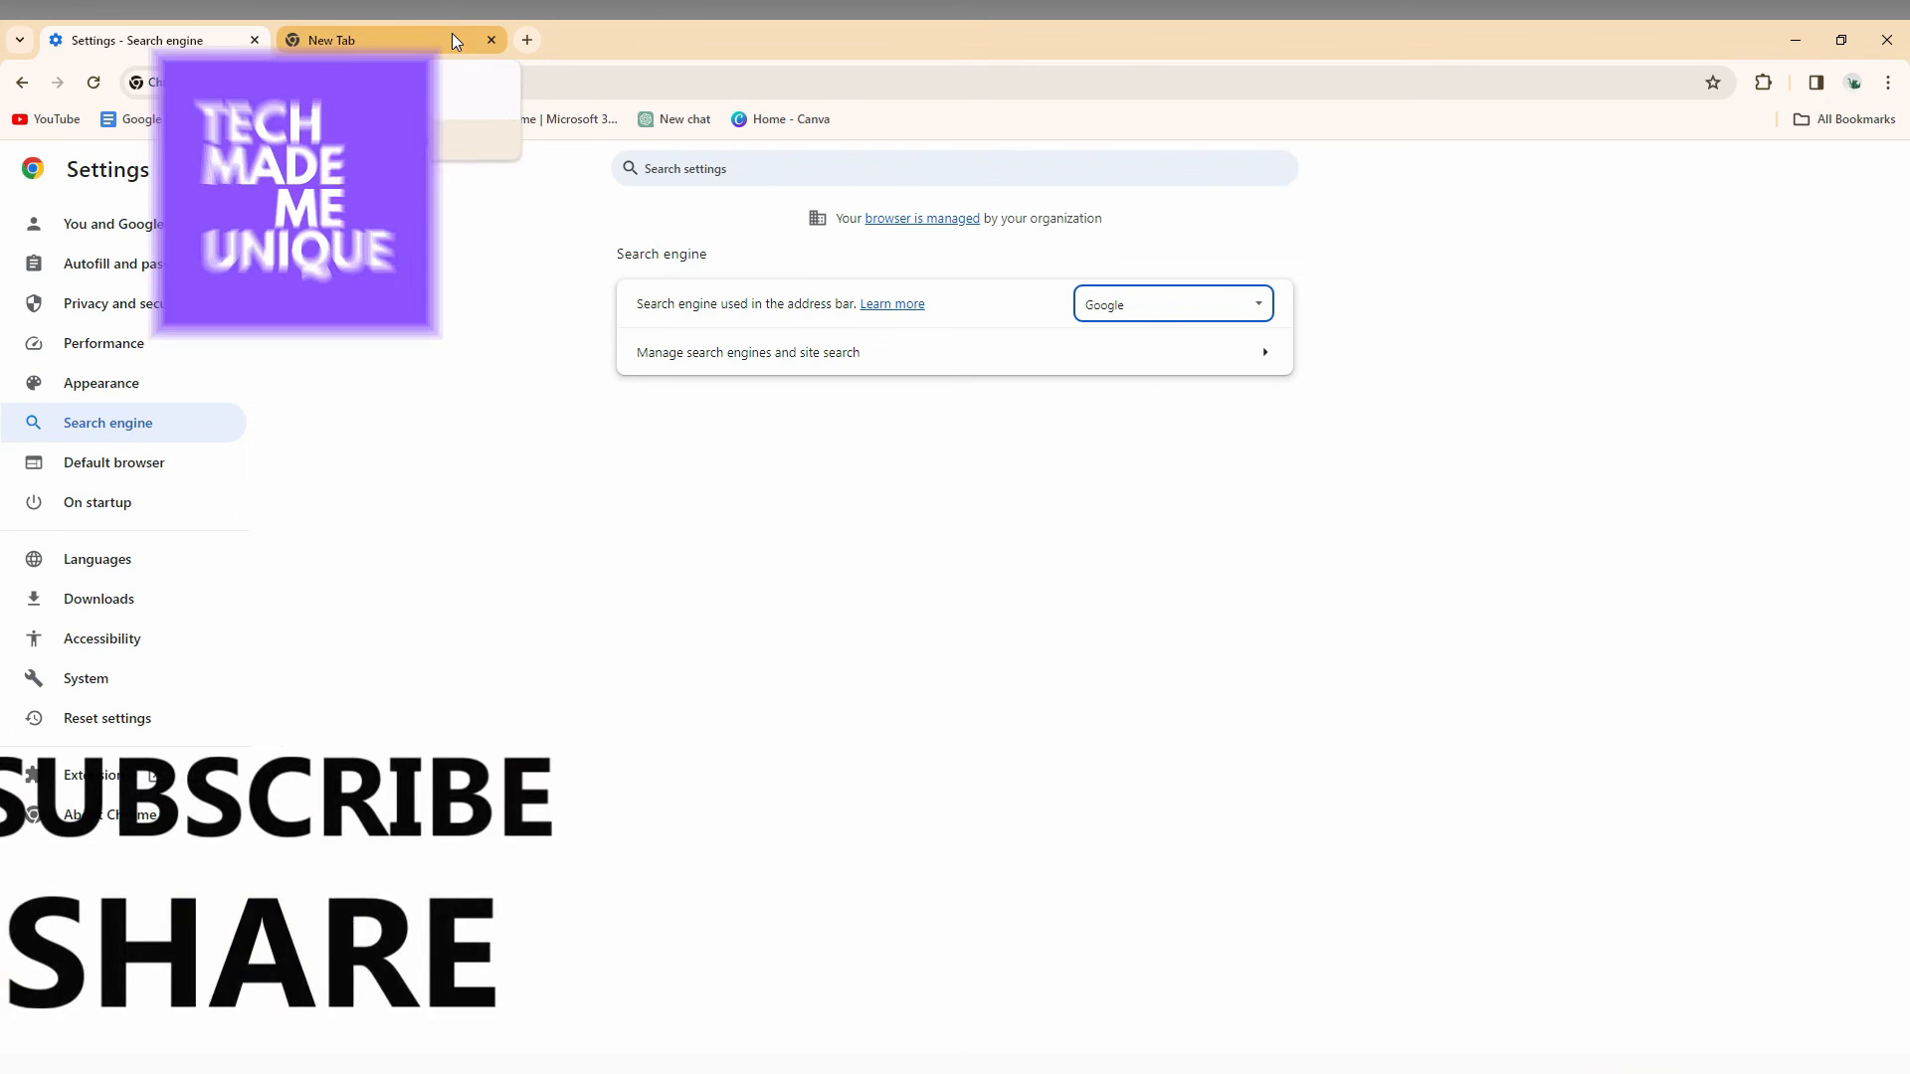
{"action": "left_click", "coordinate": [355, 40]}
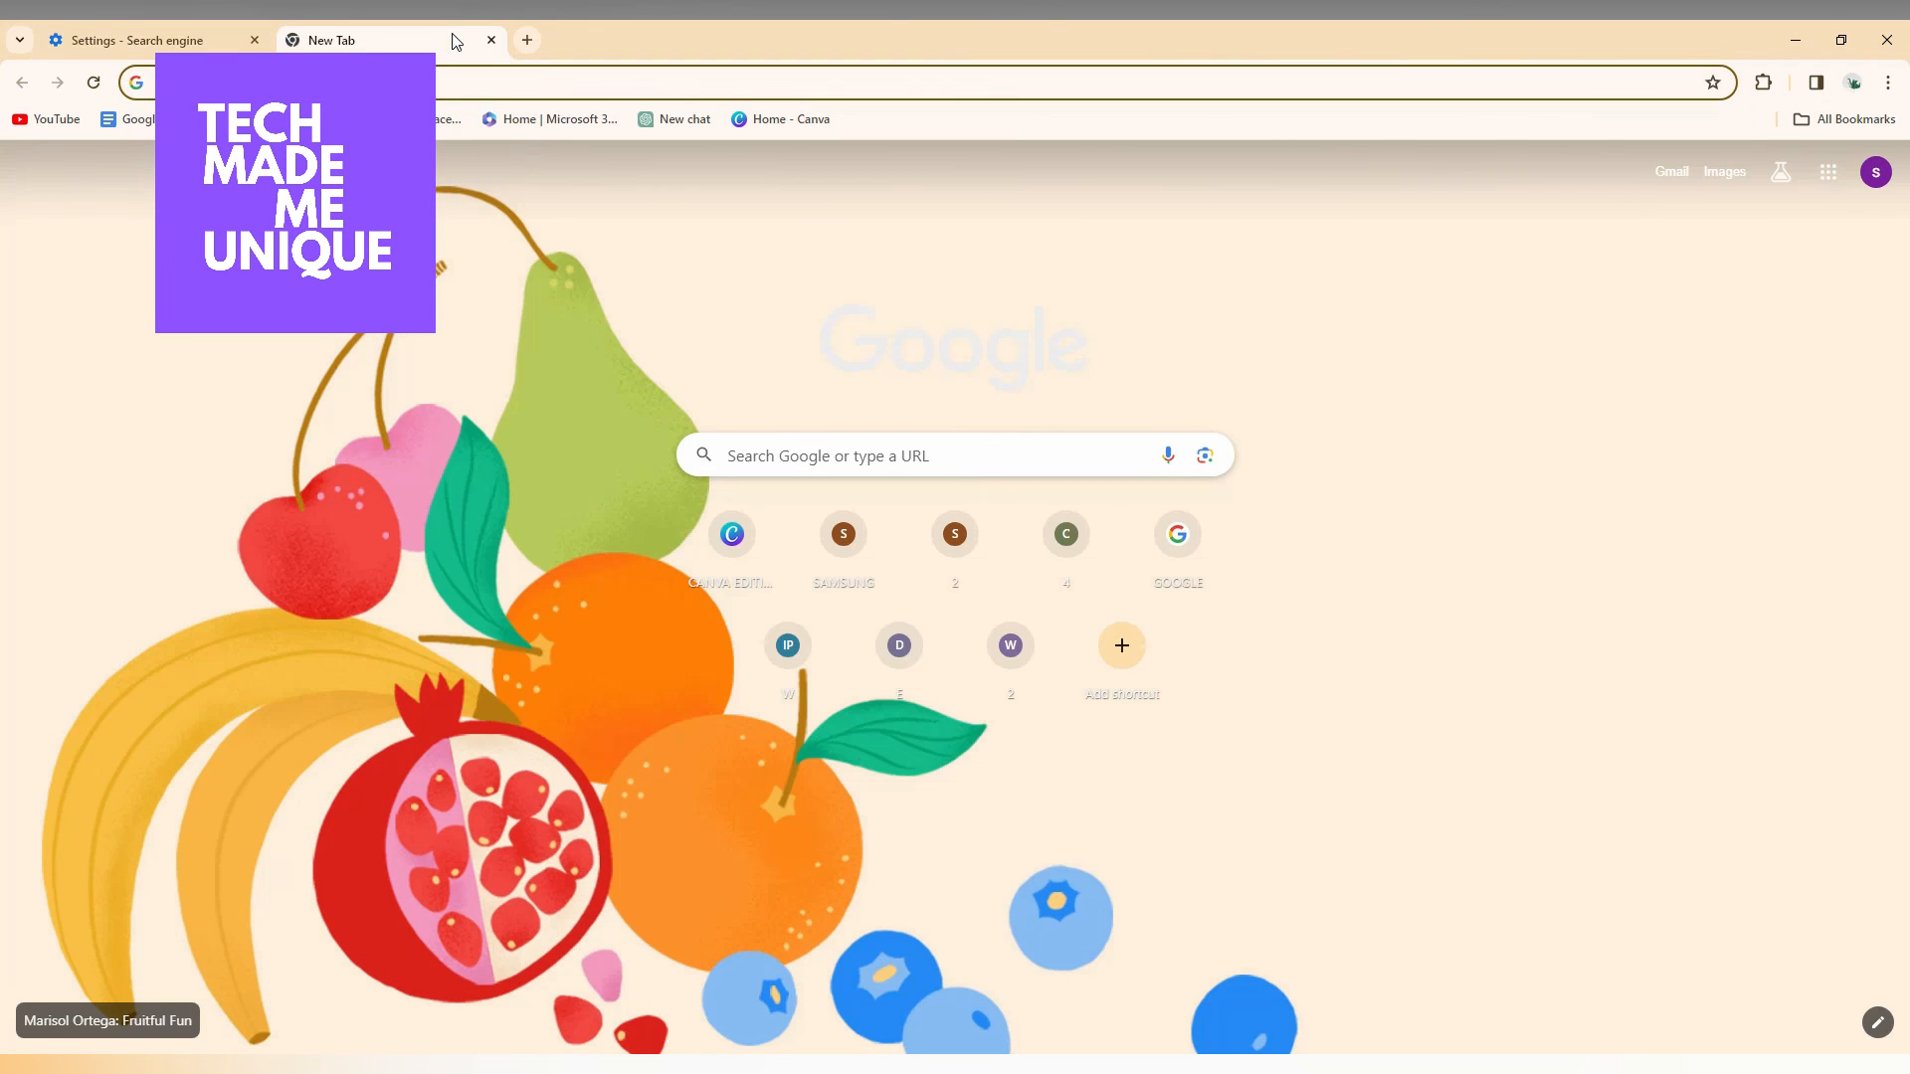